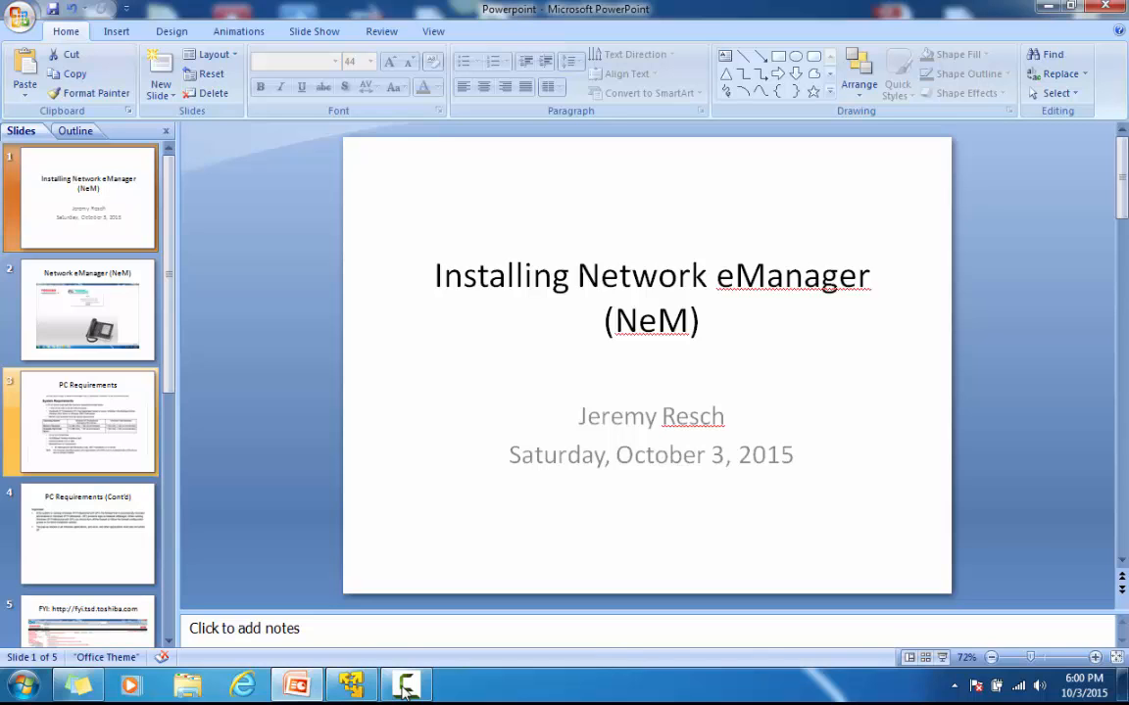
Move through the Network eManager overview slide to the PC Requirements slide
click(86, 309)
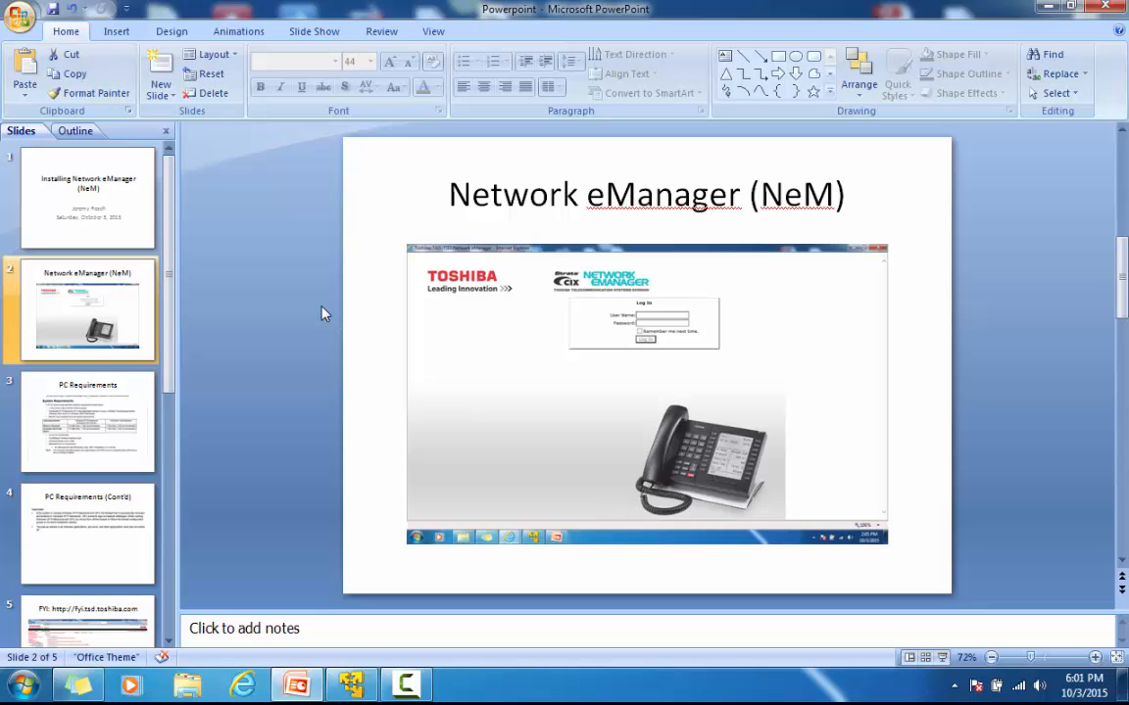
click(86, 421)
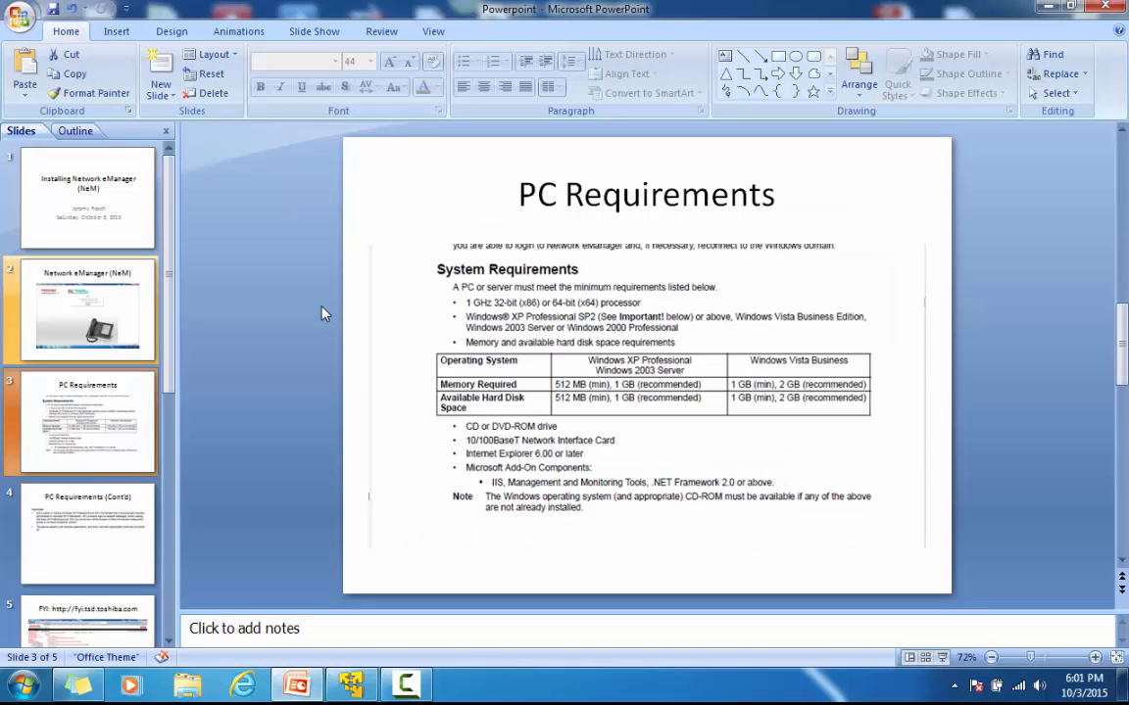
mouse_move(1015, 194)
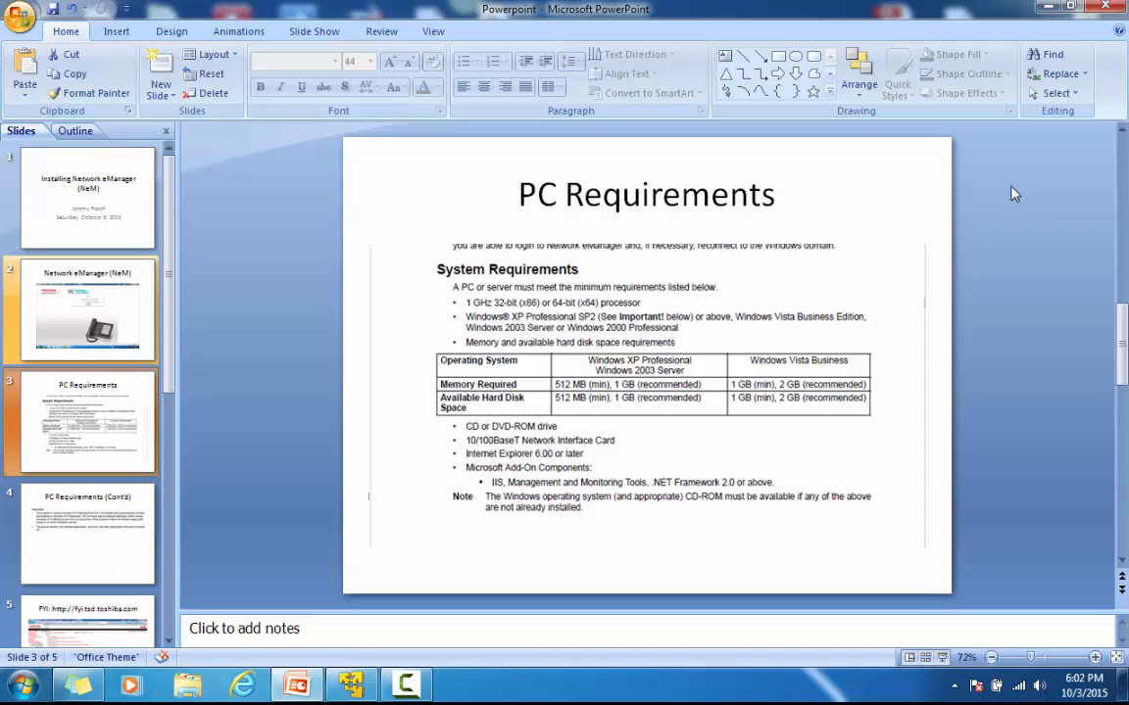
Show the PC Requirements (Cont'd) slide with the firewall and pop-up blocker notes
click(86, 533)
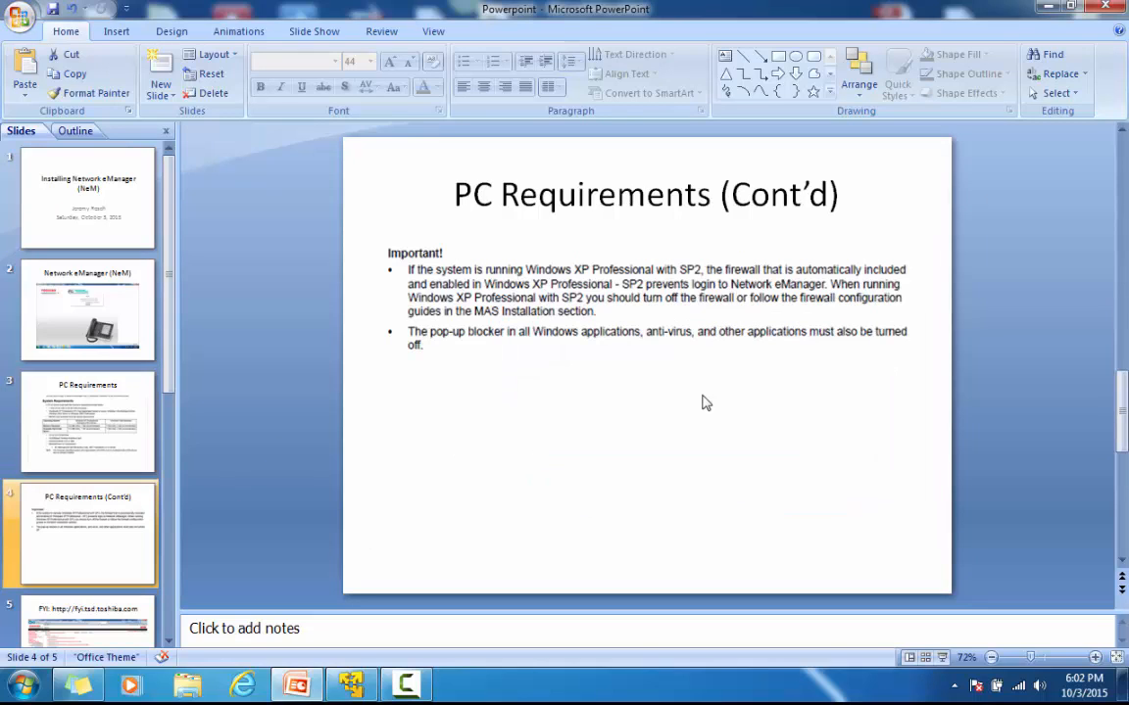
mouse_move(1078, 329)
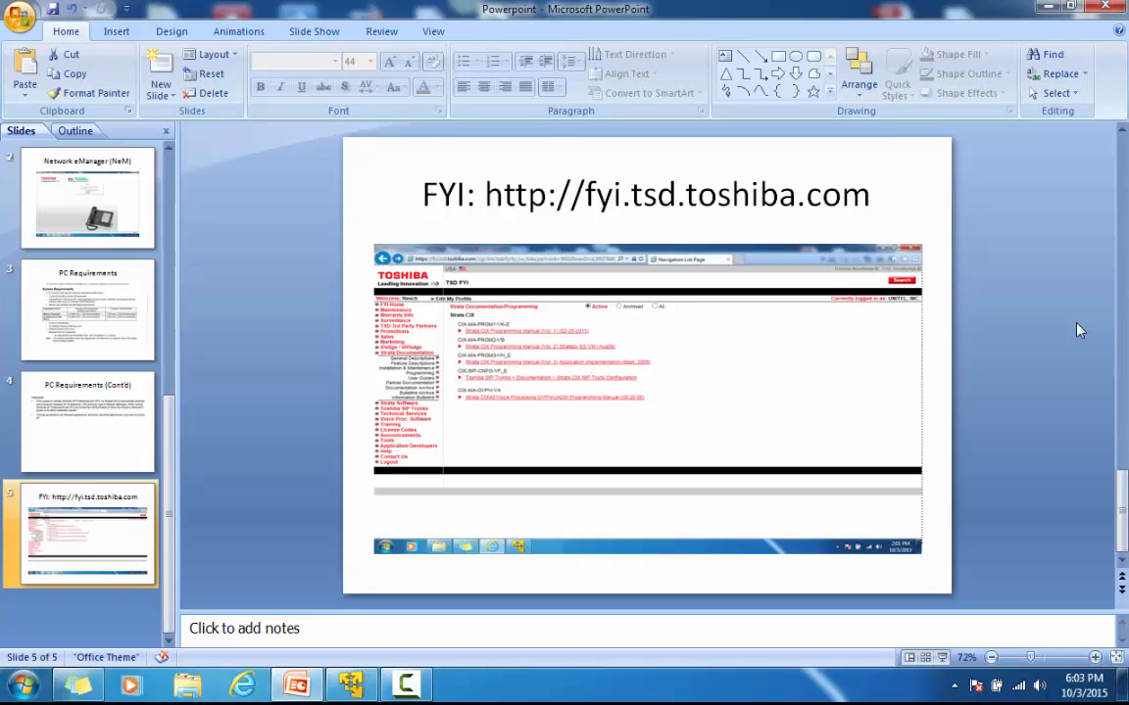
mouse_move(674, 480)
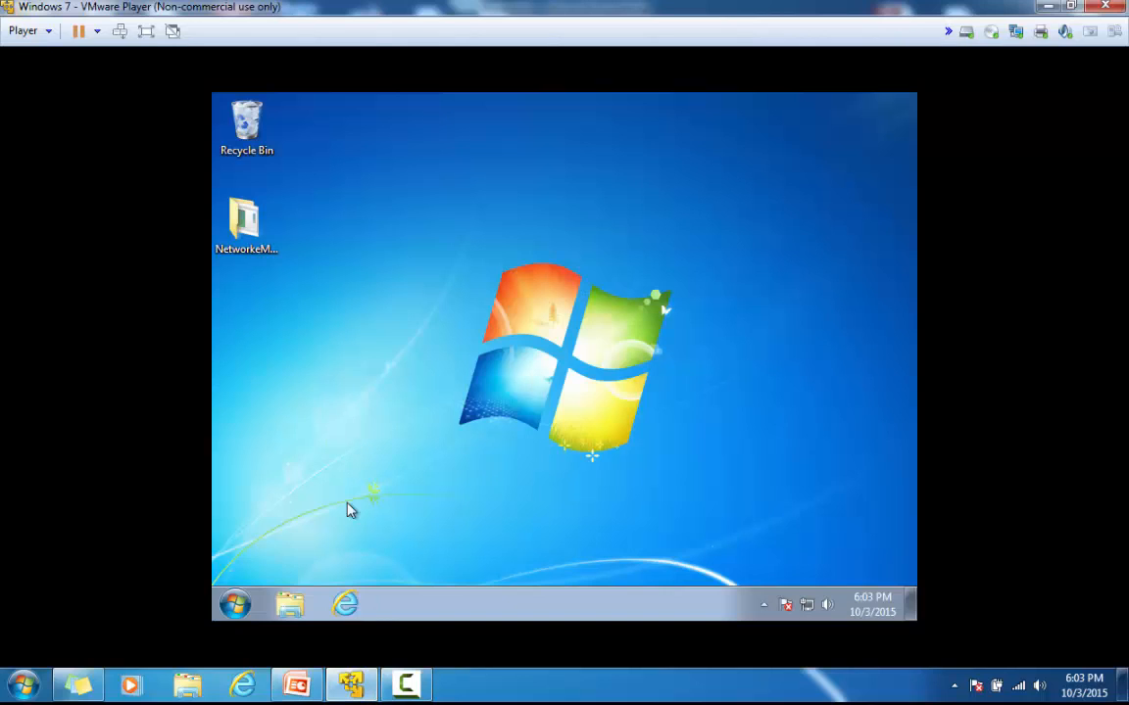
mouse_move(294, 384)
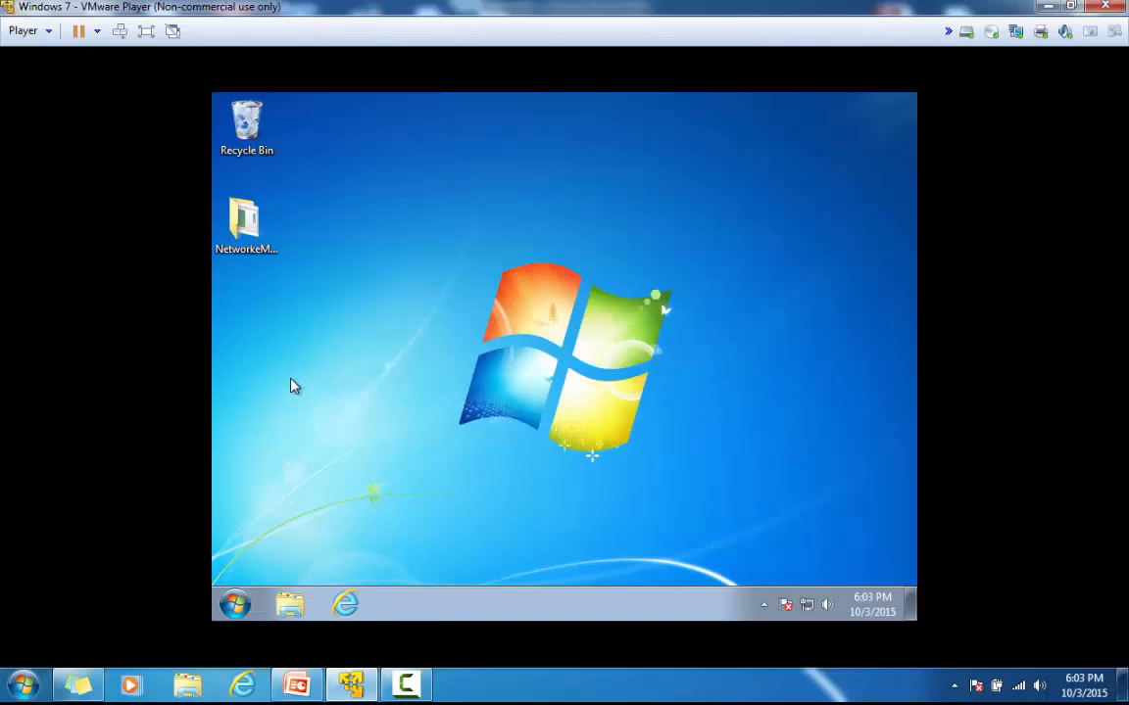
mouse_move(365, 605)
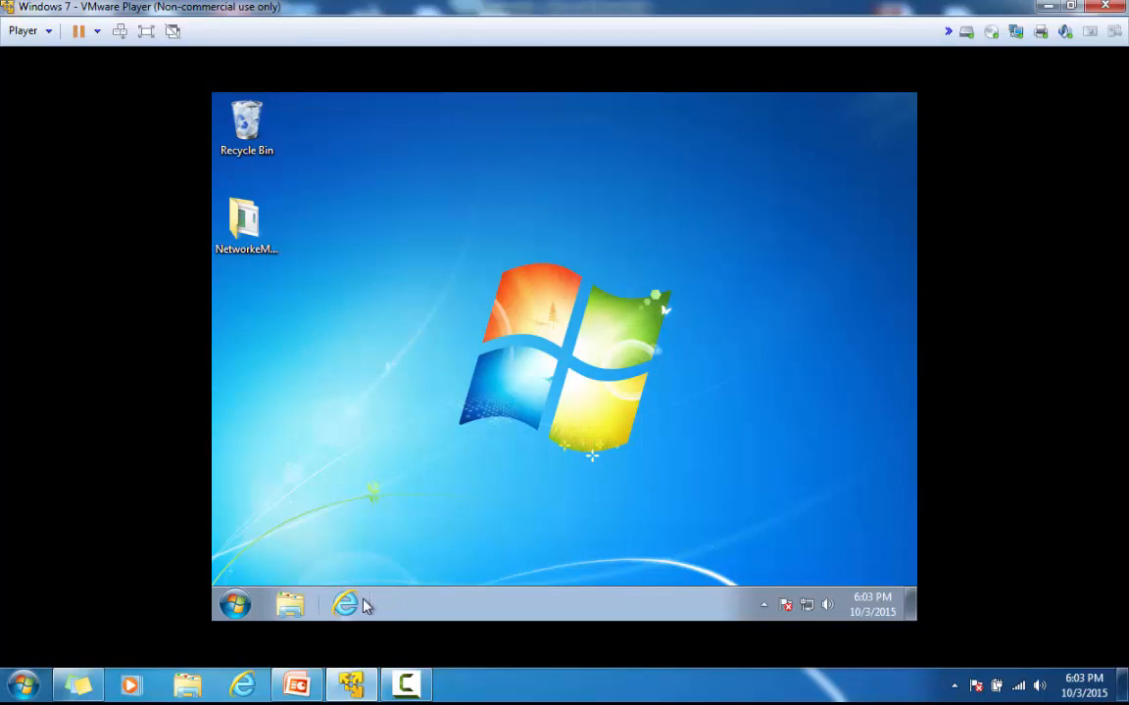
Launch Internet Explorer inside the Windows 7 virtual machine
click(247, 225)
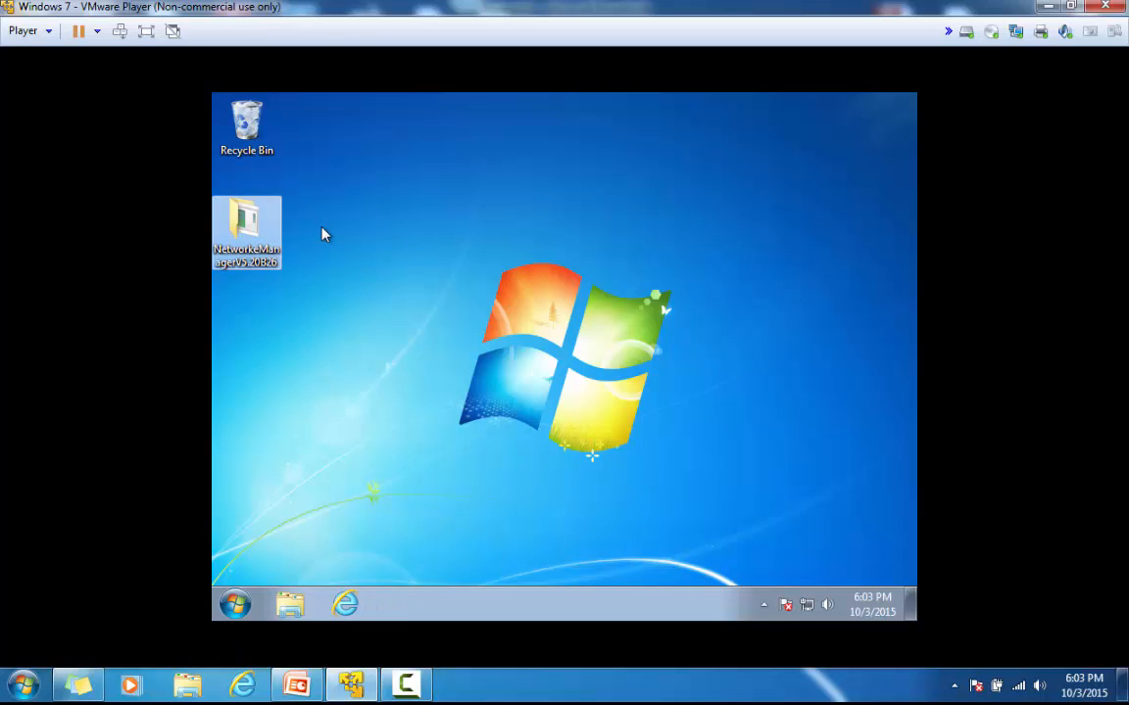
click(247, 226)
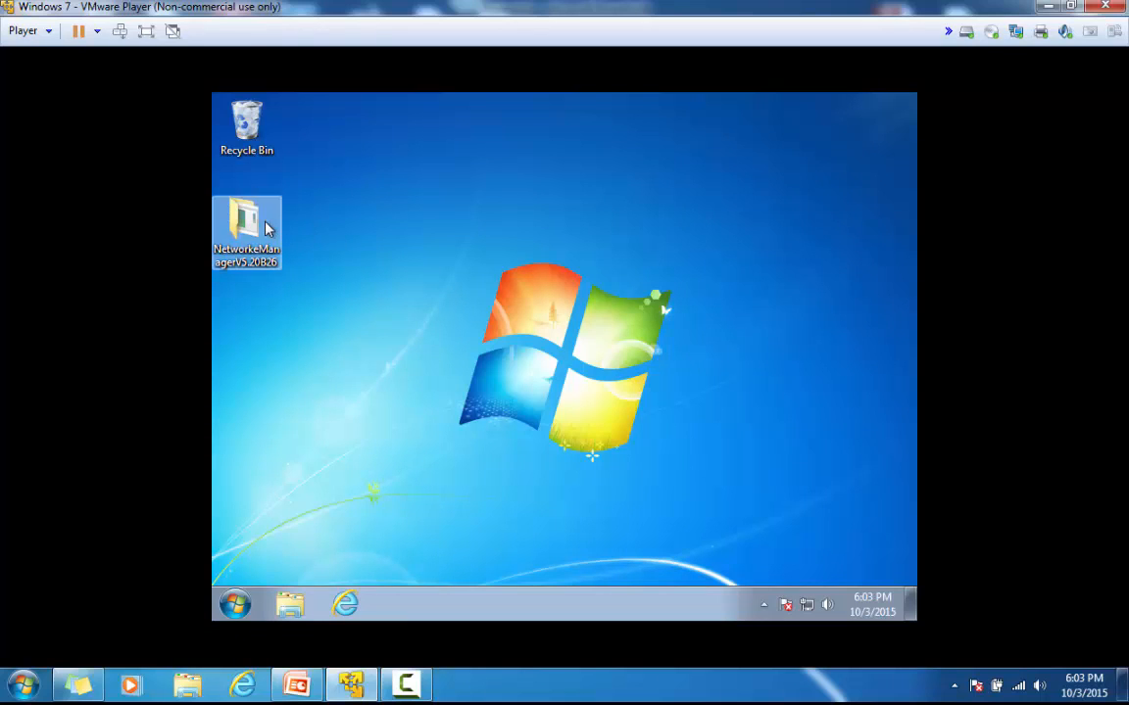
click(344, 604)
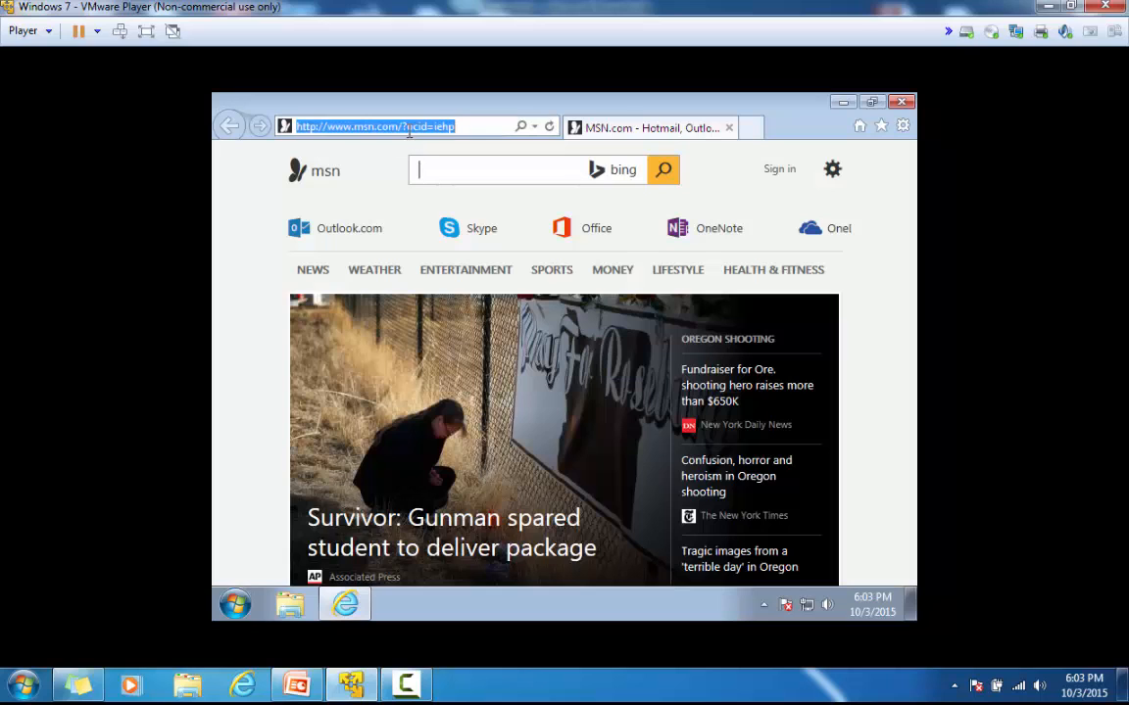
click(402, 126)
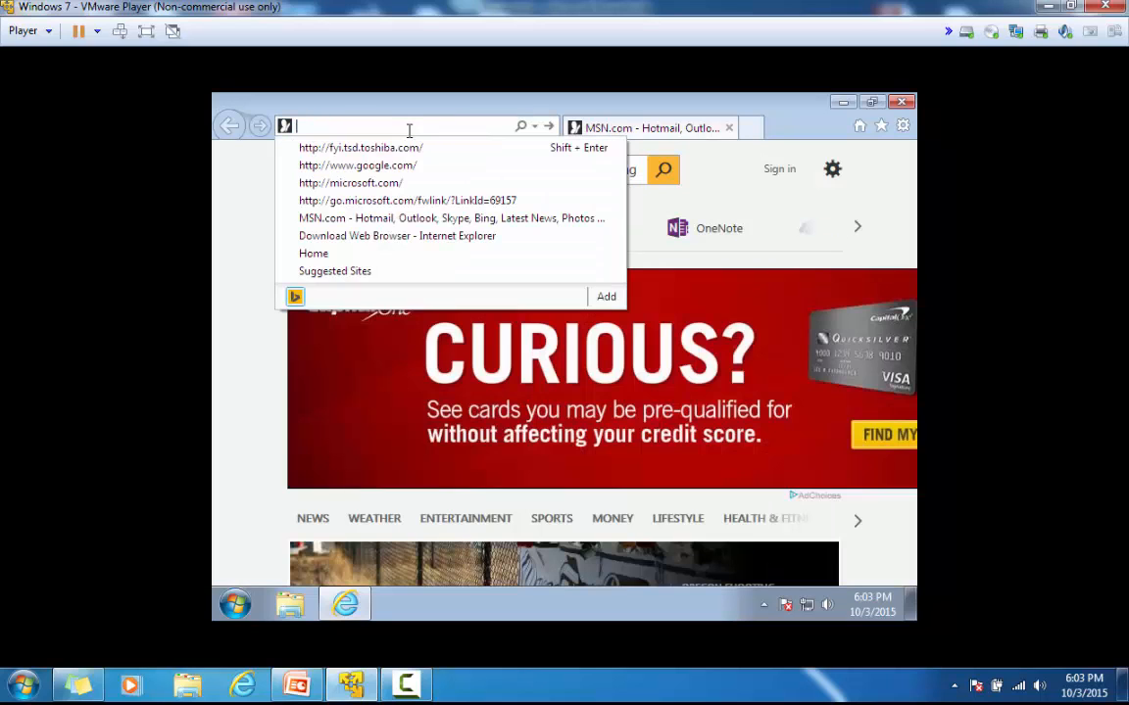
text(http:)
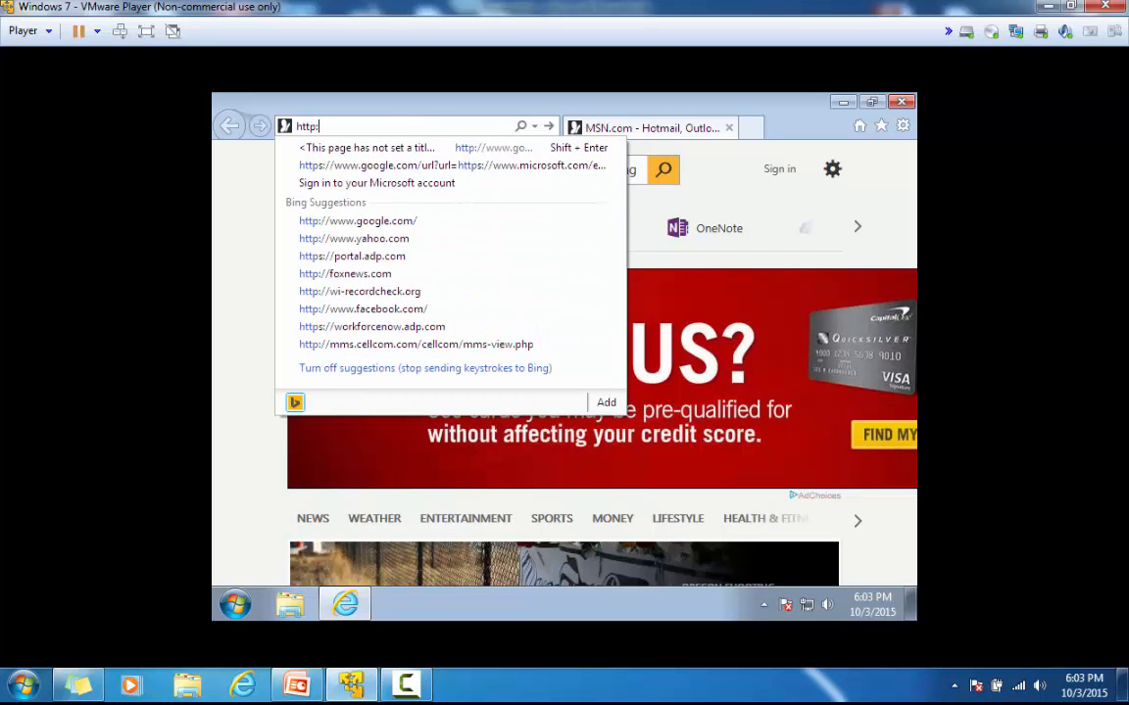
text(//)
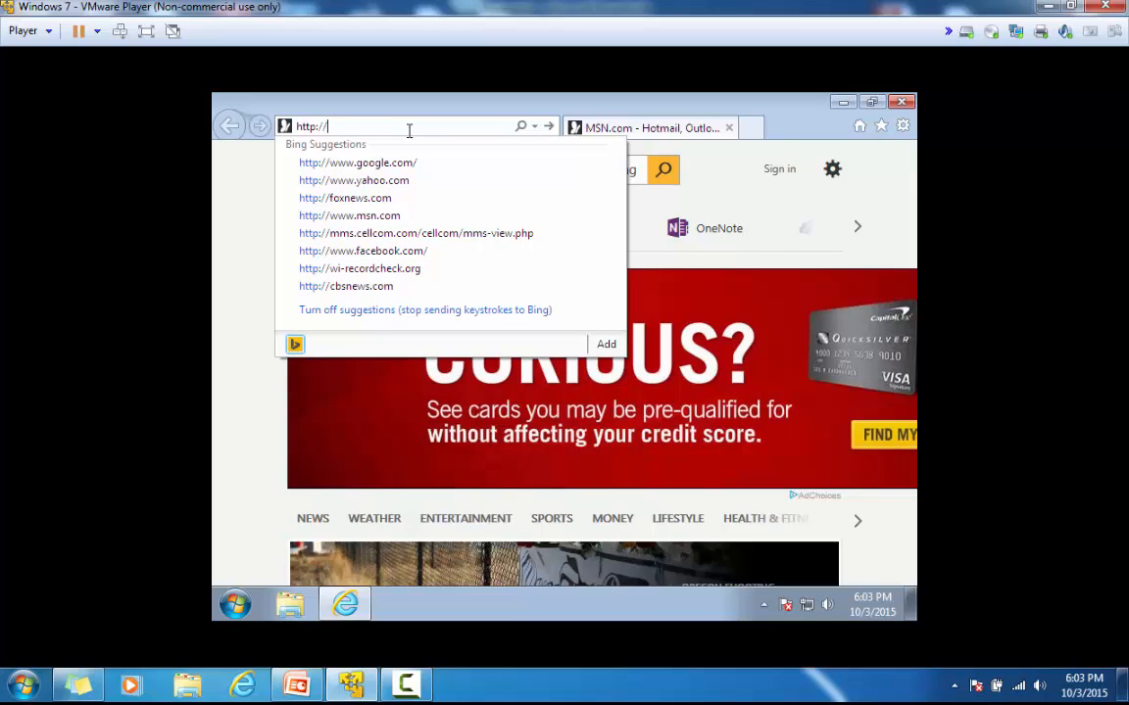
text(fyi)
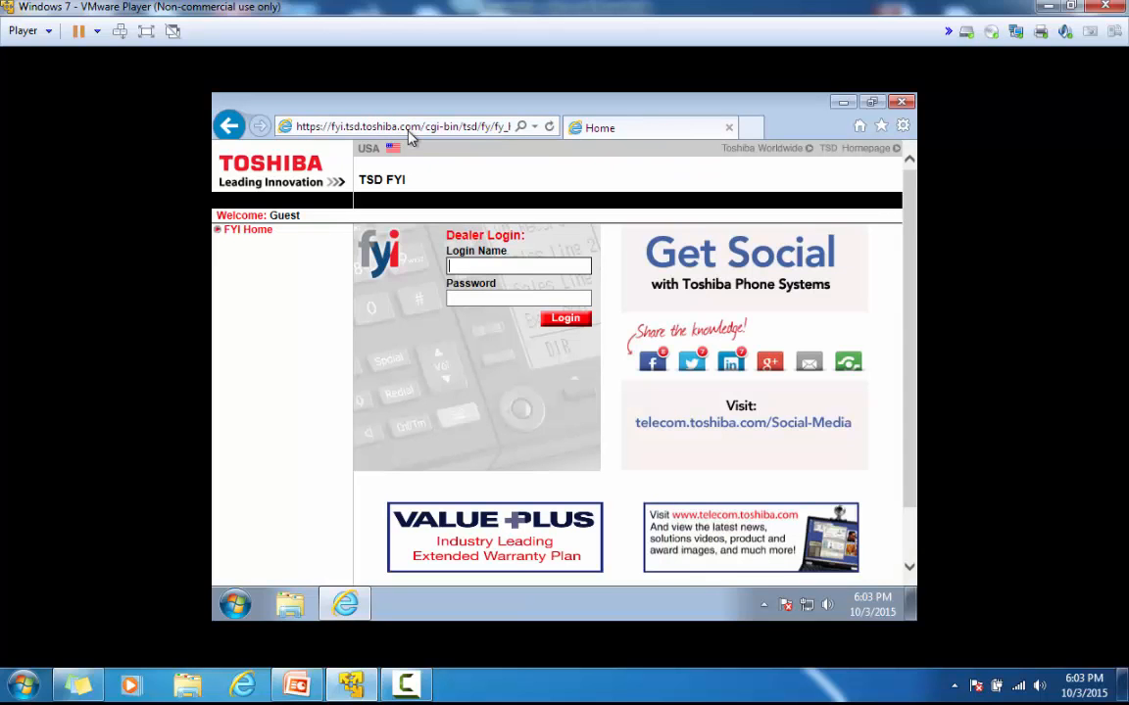
text(jresch)
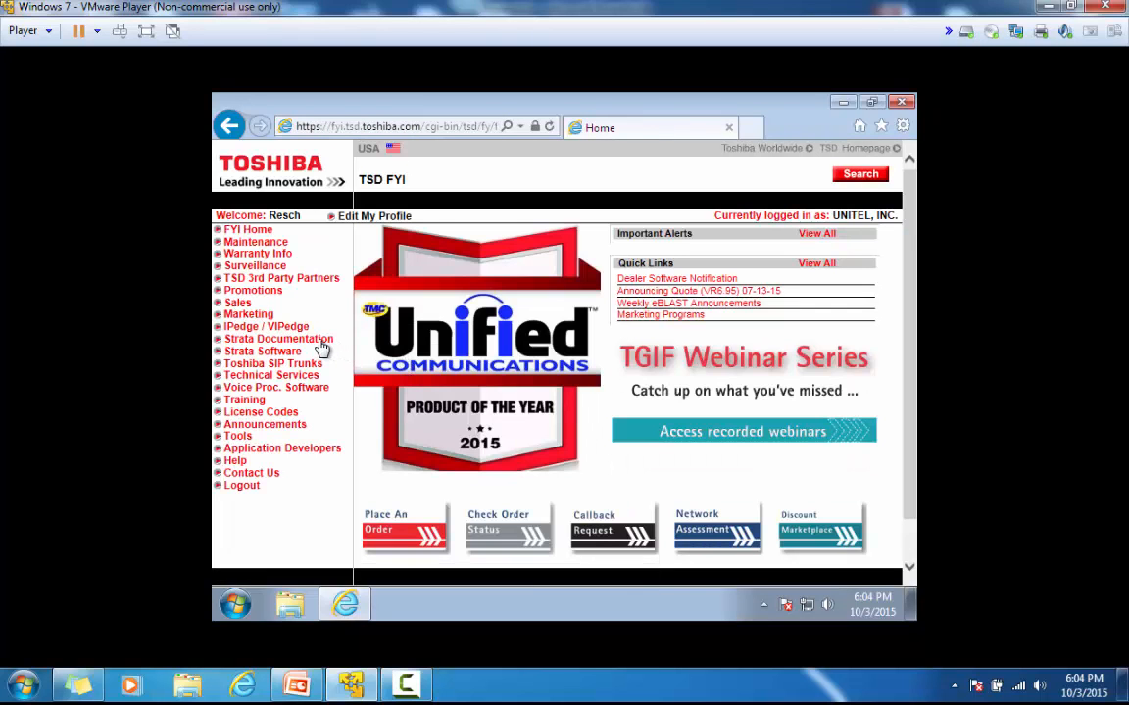
click(279, 337)
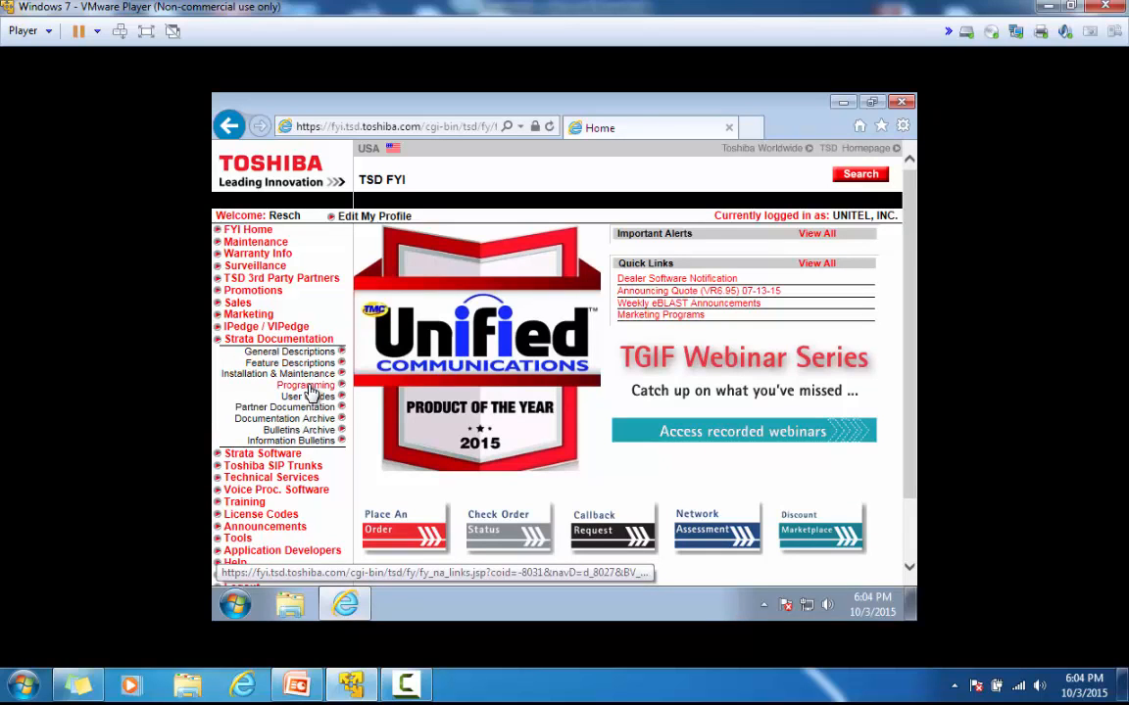
click(305, 384)
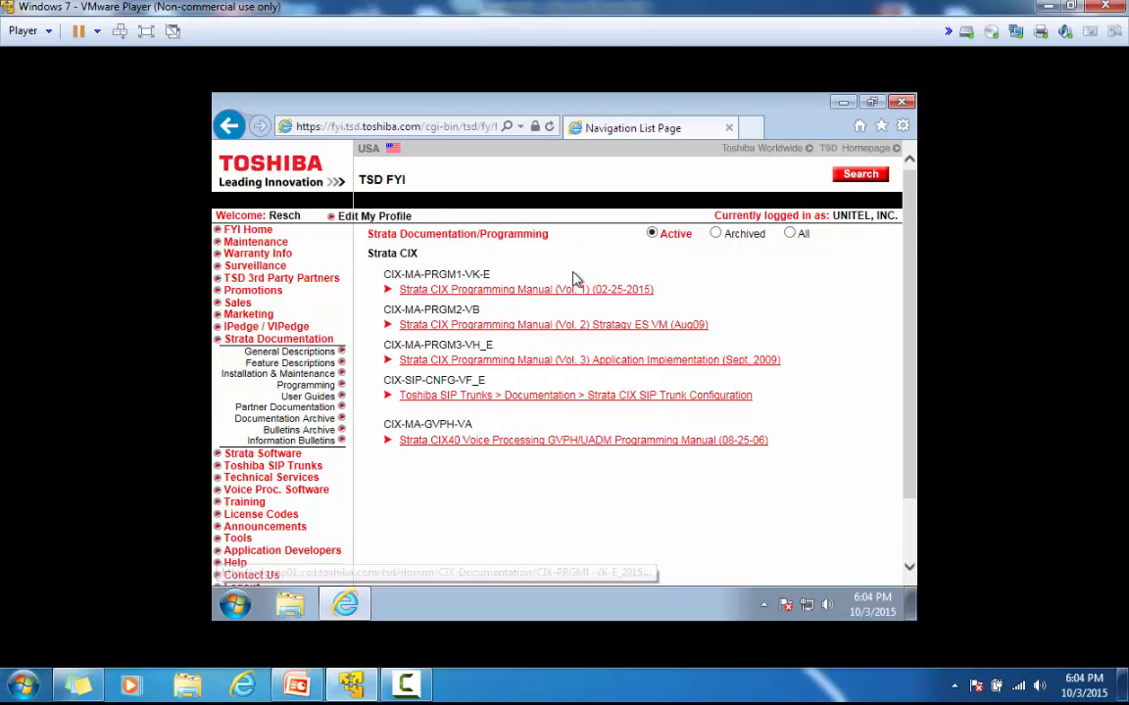
mouse_move(605, 259)
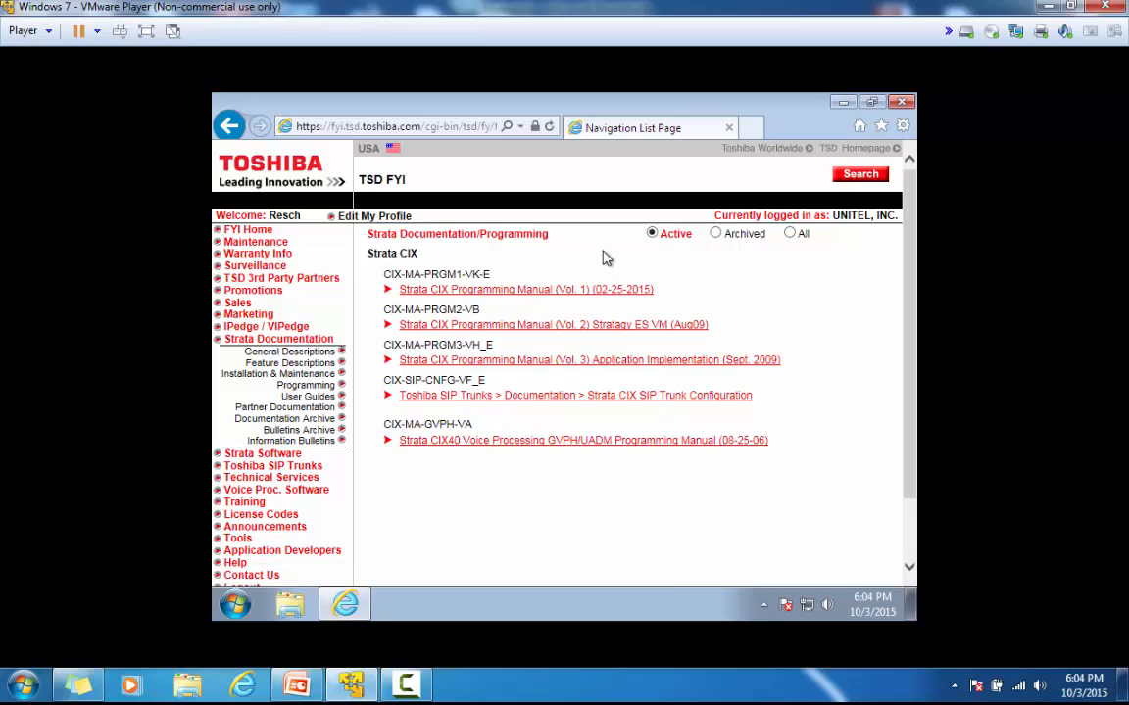
mouse_move(564, 298)
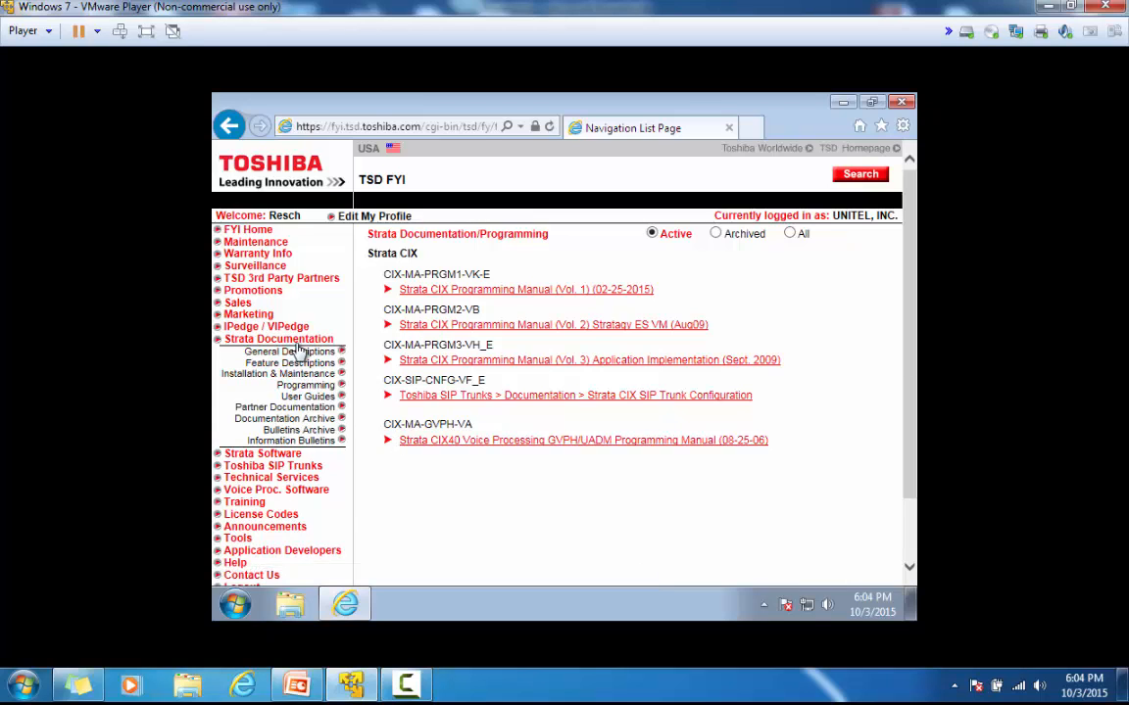
Open Strata Software > CIX Administration Tools listing the Network eManager downloads
click(278, 337)
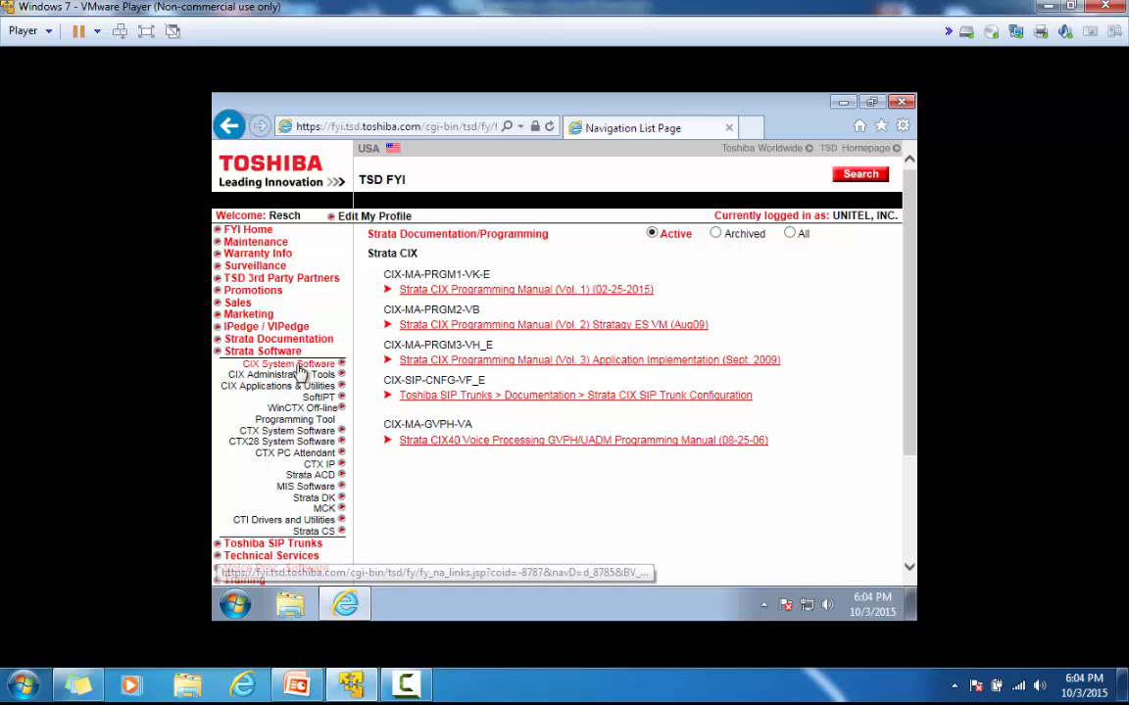
mouse_move(284, 374)
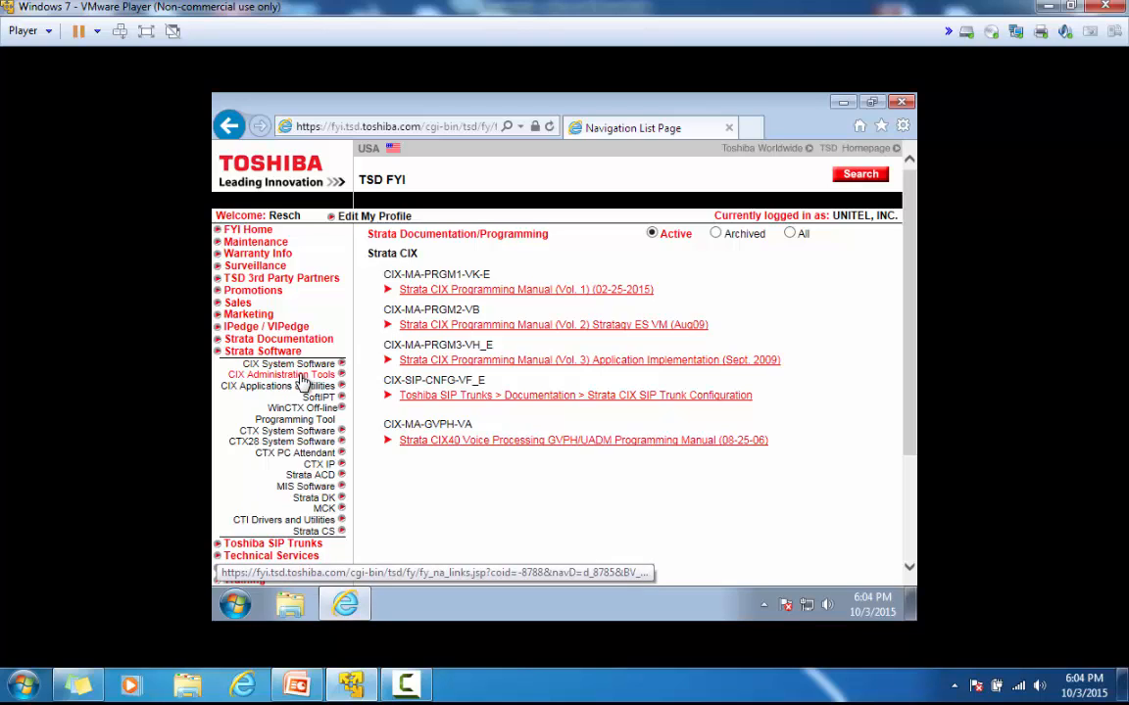
click(283, 374)
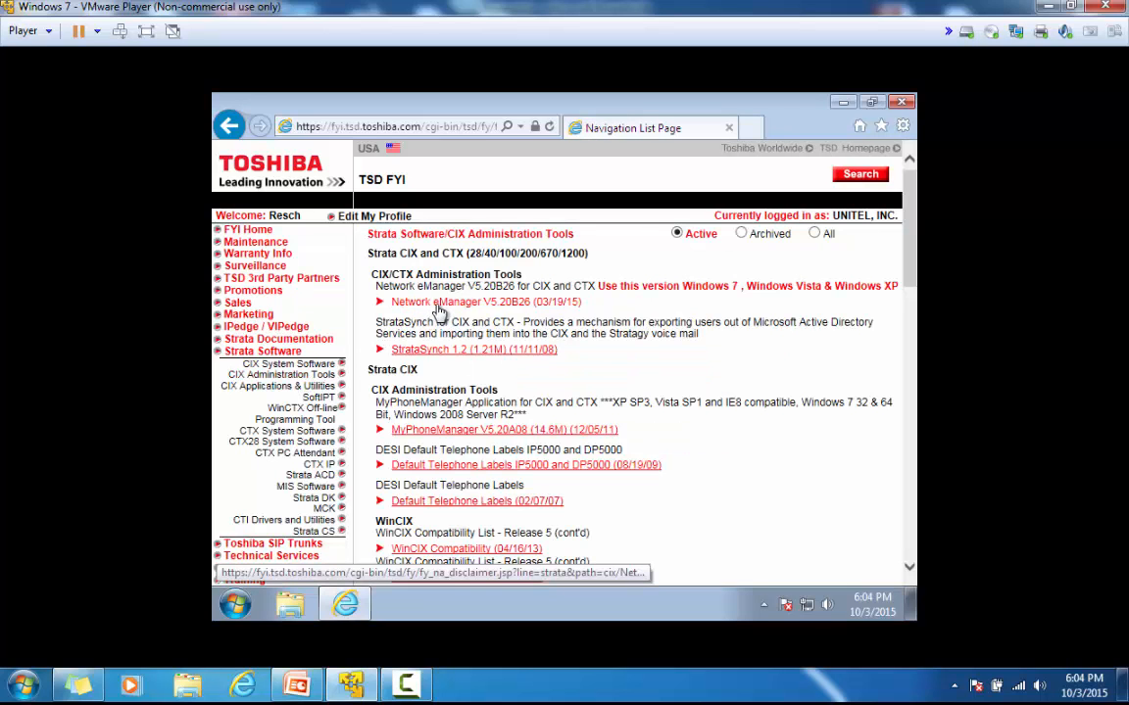
mouse_move(506, 305)
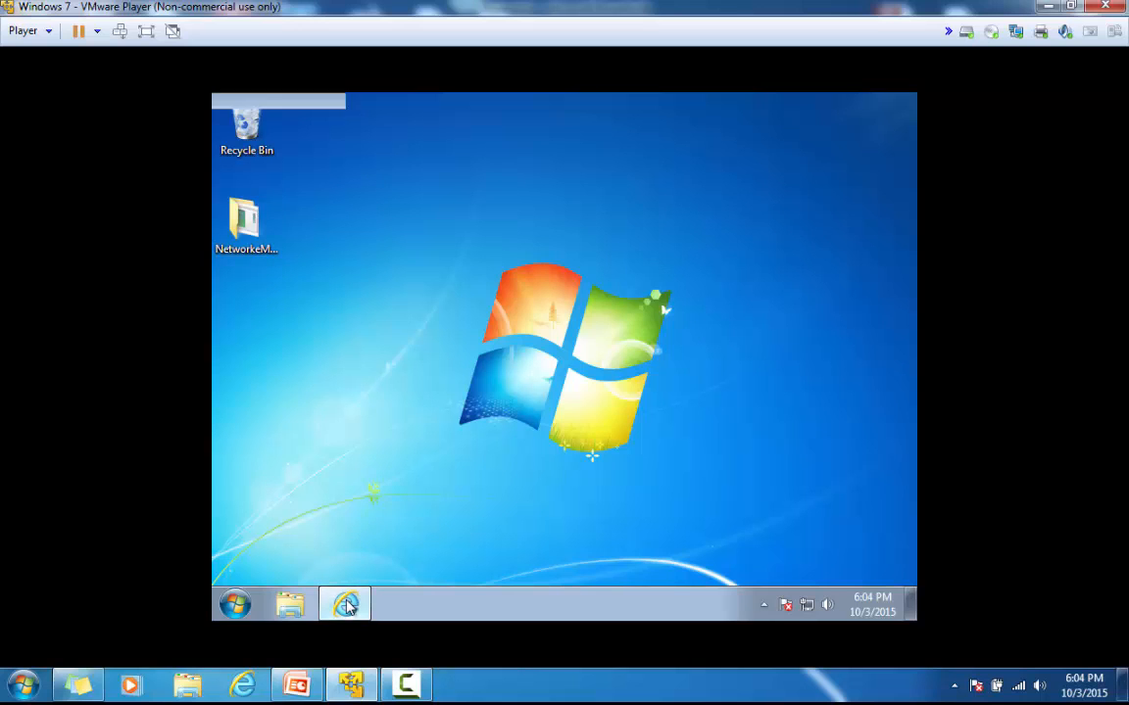
Agree to the EULA for NetworkeManagerV5.20B26.zip, then cancel the download prompt
click(345, 604)
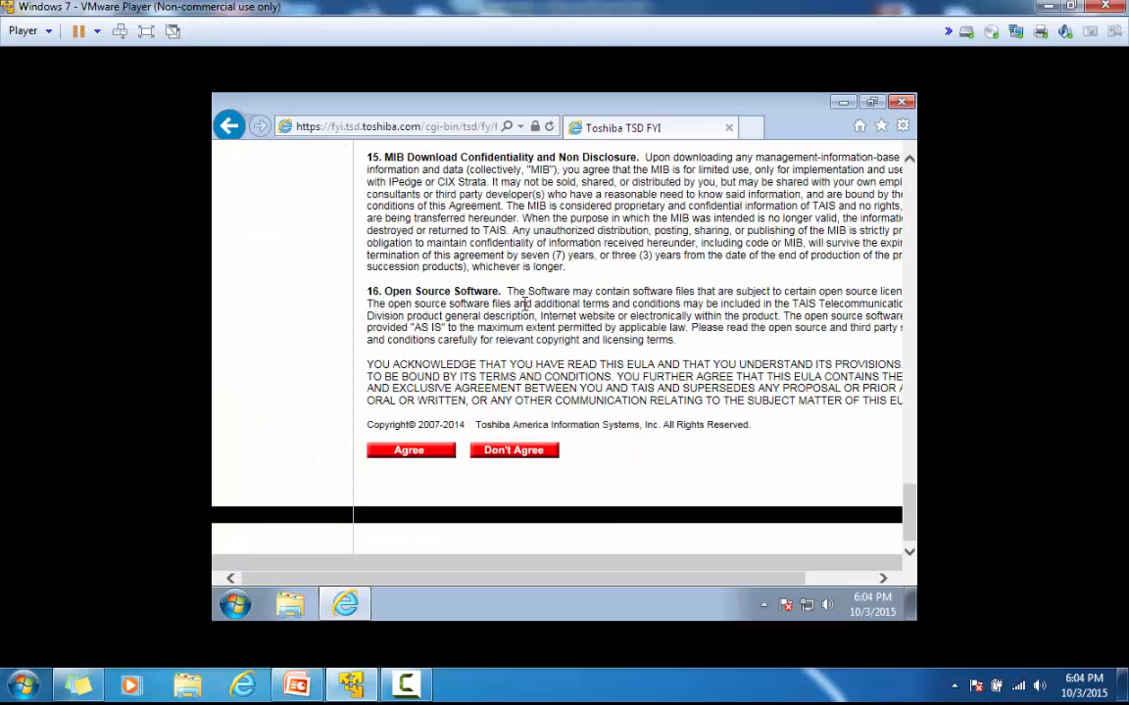
click(408, 448)
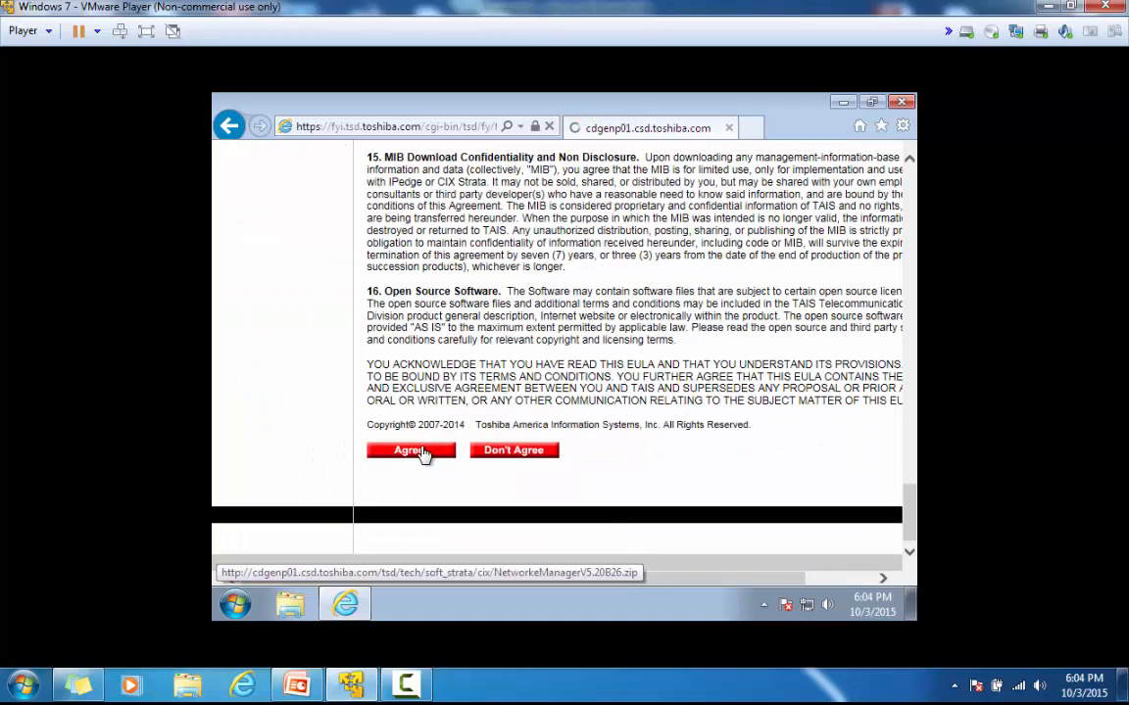
click(409, 448)
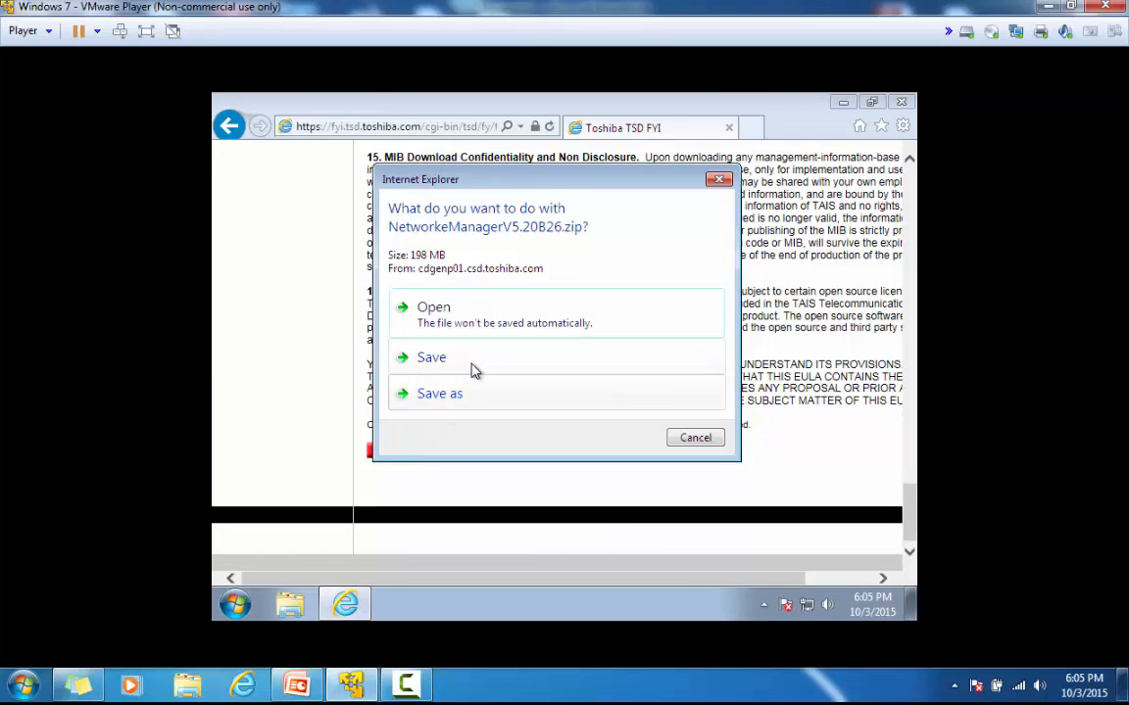
mouse_move(462, 321)
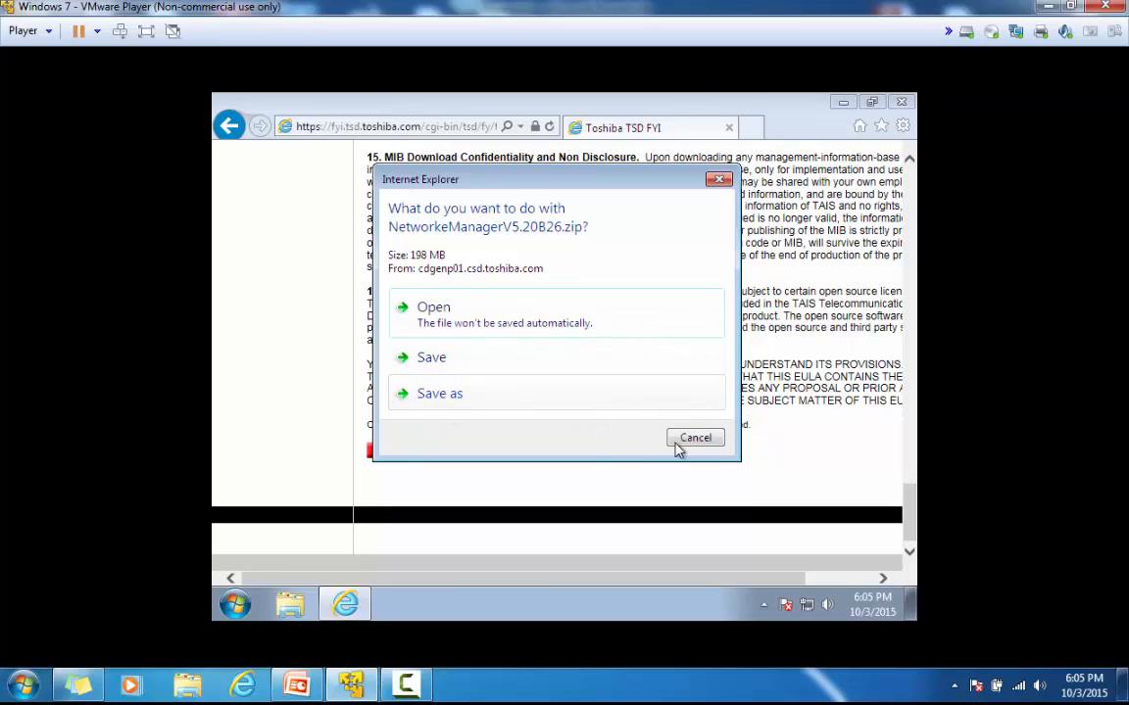
click(694, 439)
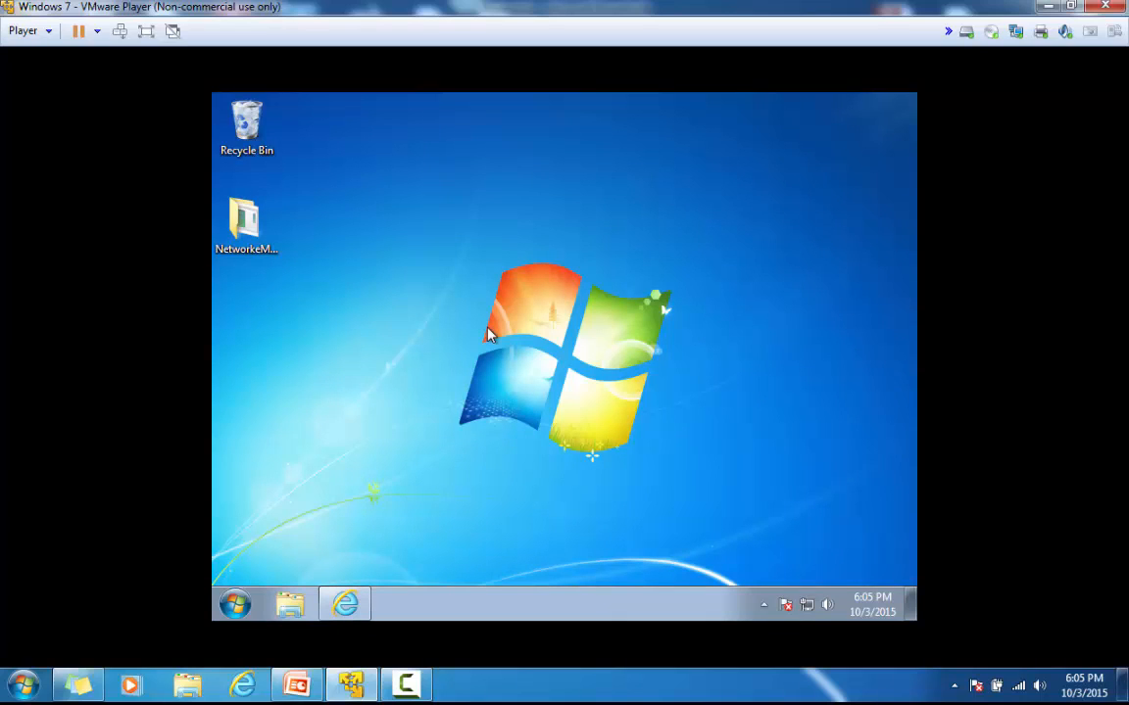
View the NetworkeManagerV5.20B26 desktop folder's properties showing 198 MB, then close them
click(247, 219)
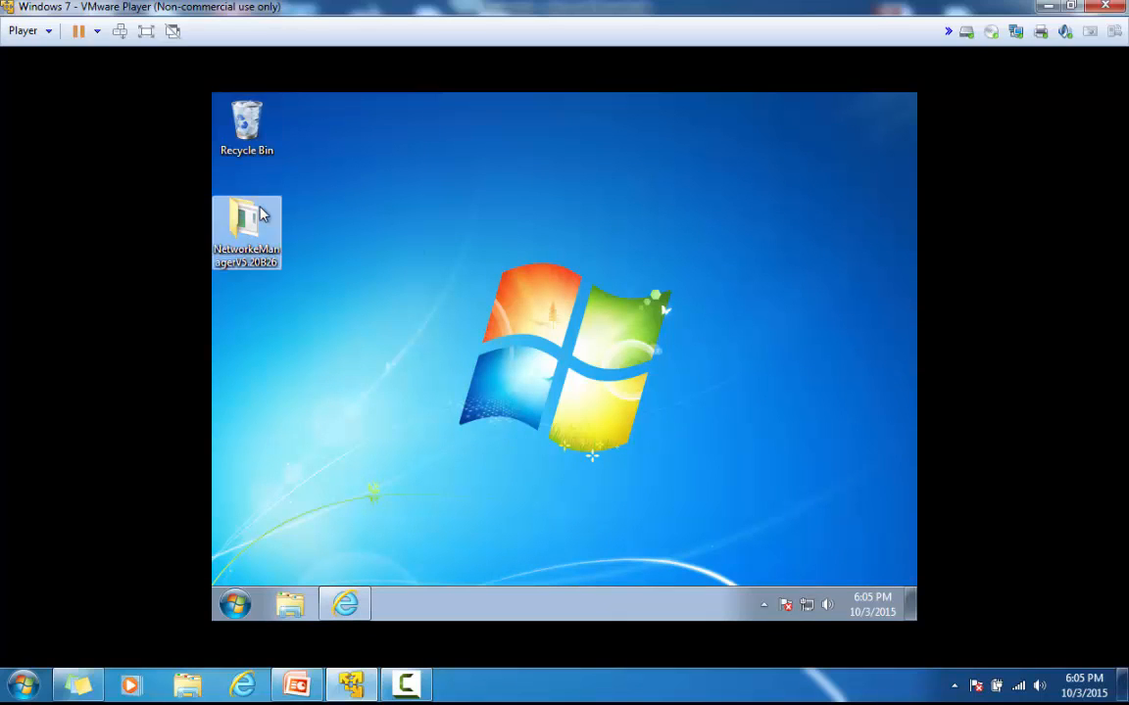
right_click(247, 225)
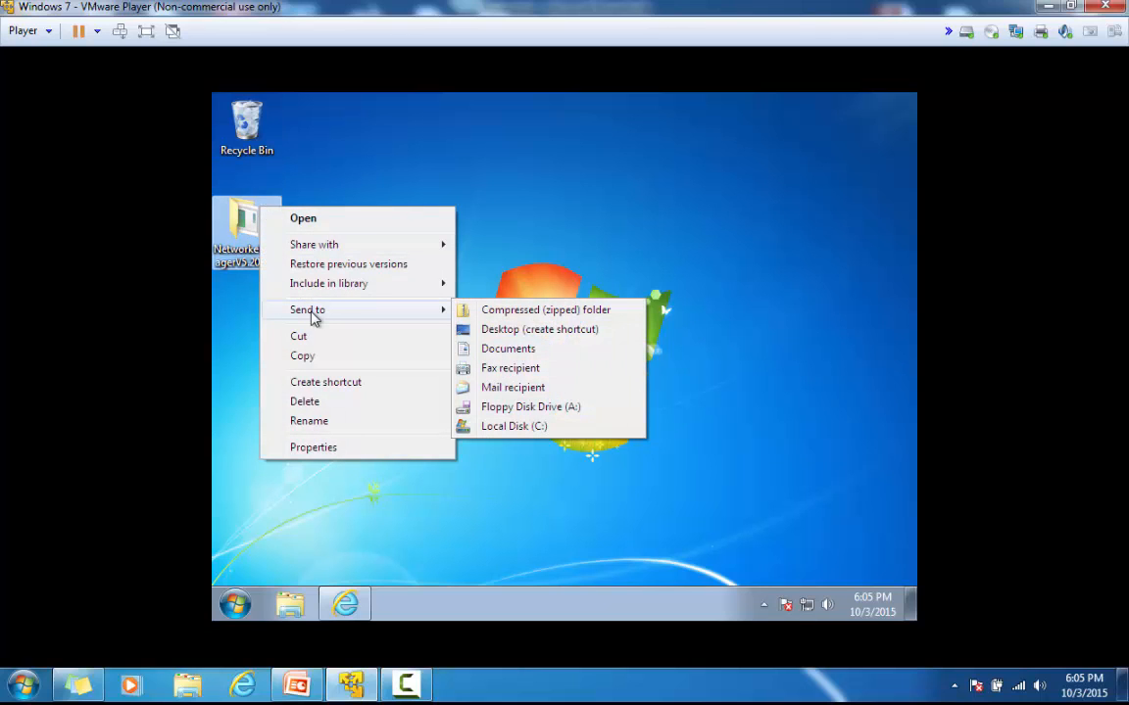
mouse_move(314, 446)
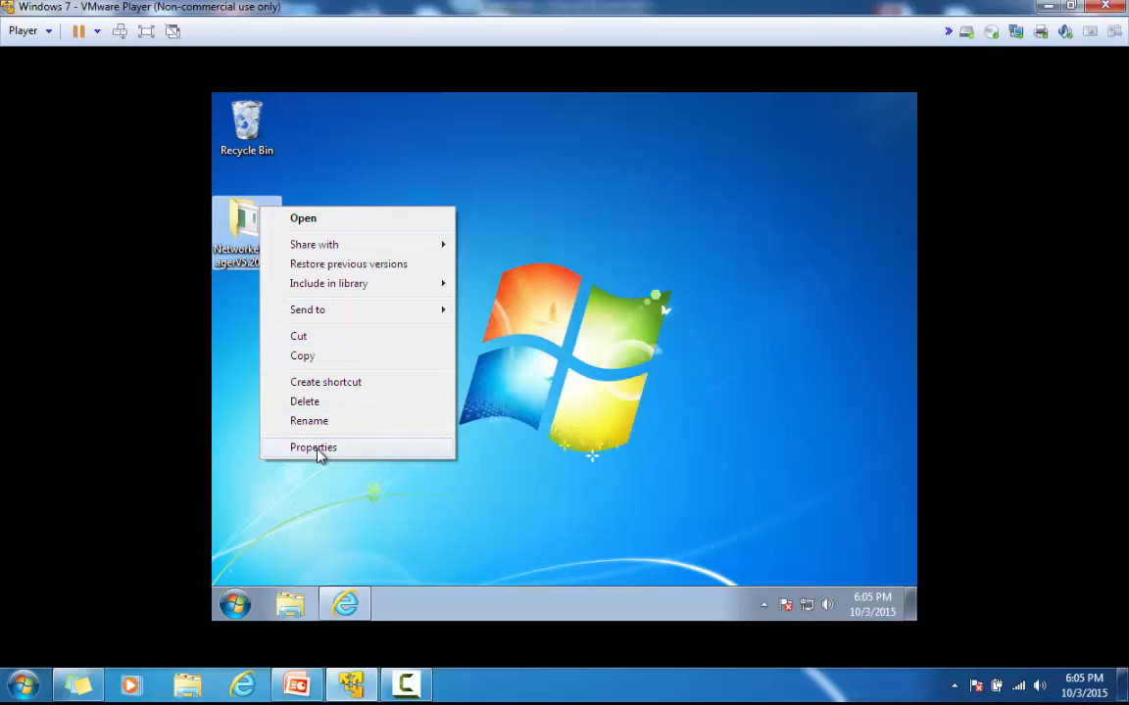
click(314, 447)
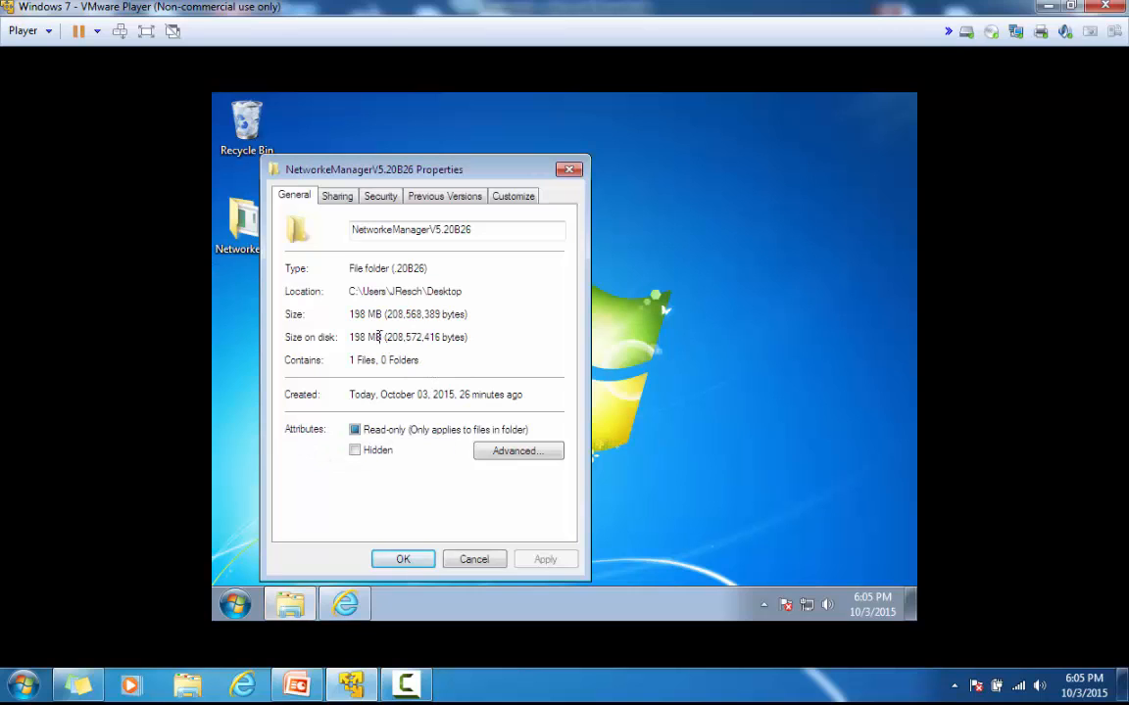
mouse_move(421, 480)
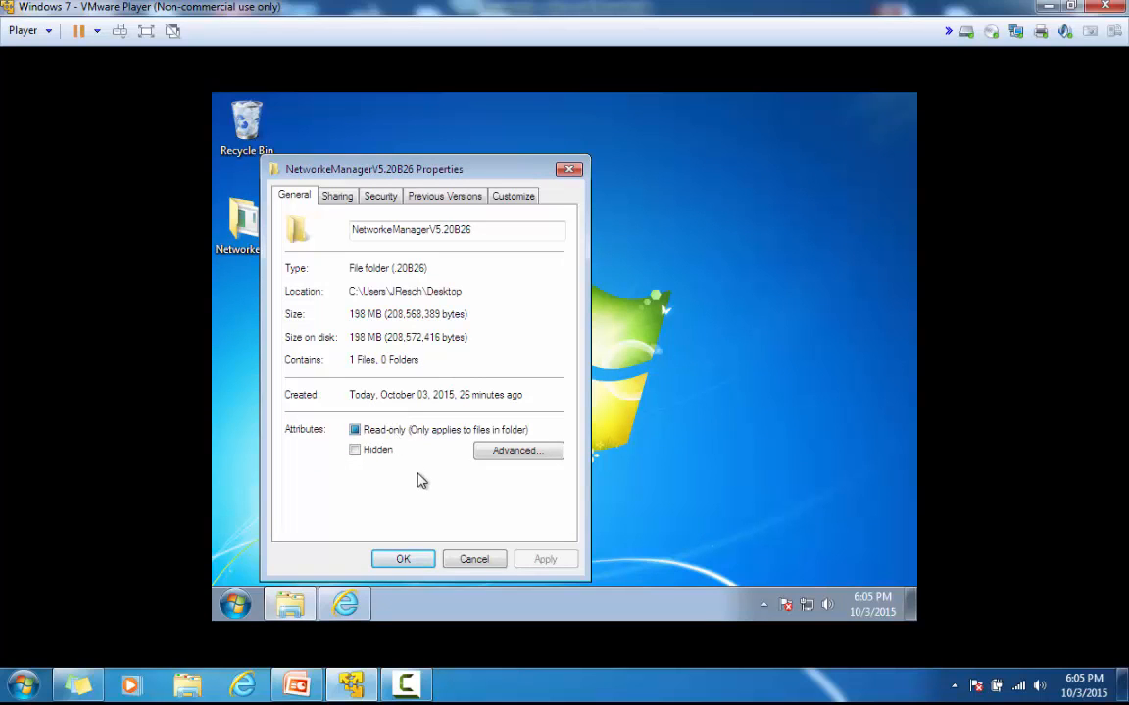
click(474, 558)
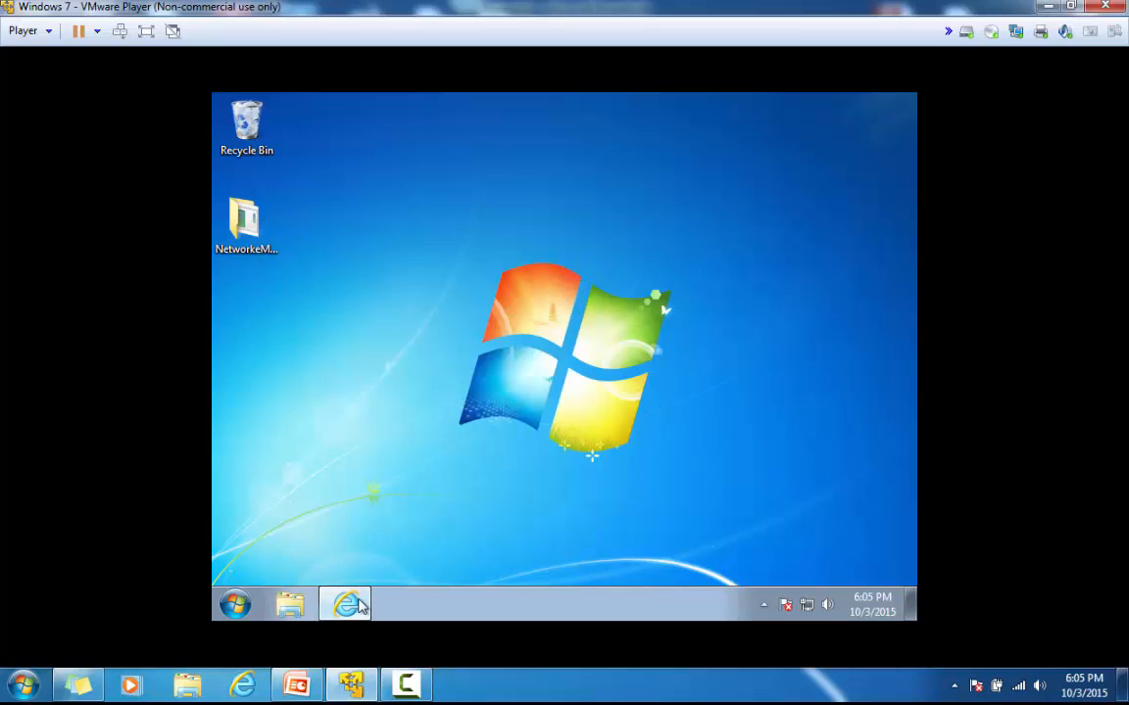
Bring the browser back up on the Toshiba TSD FYI license agreement page
click(345, 604)
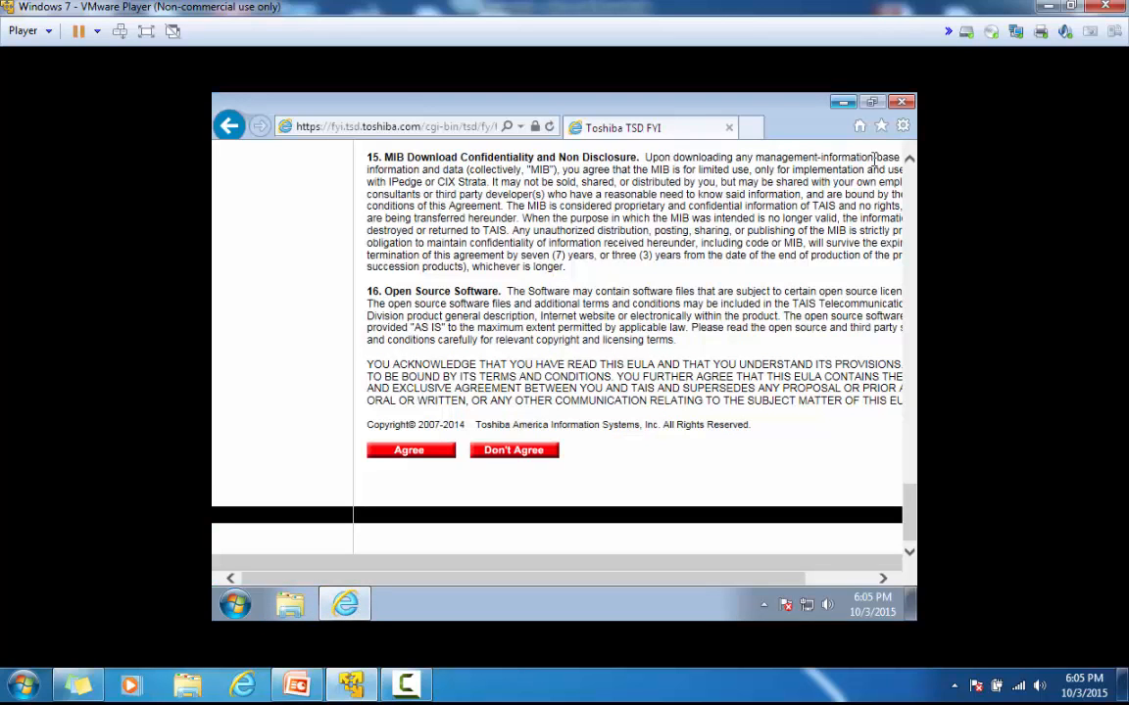
mouse_move(899, 501)
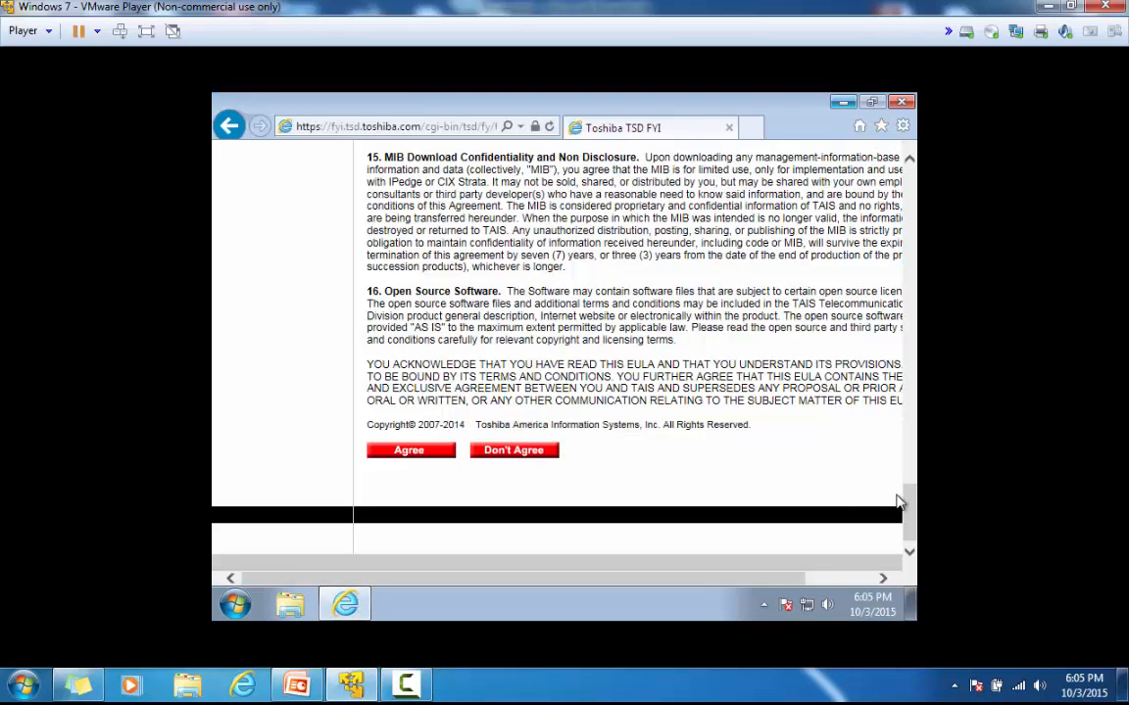
click(407, 449)
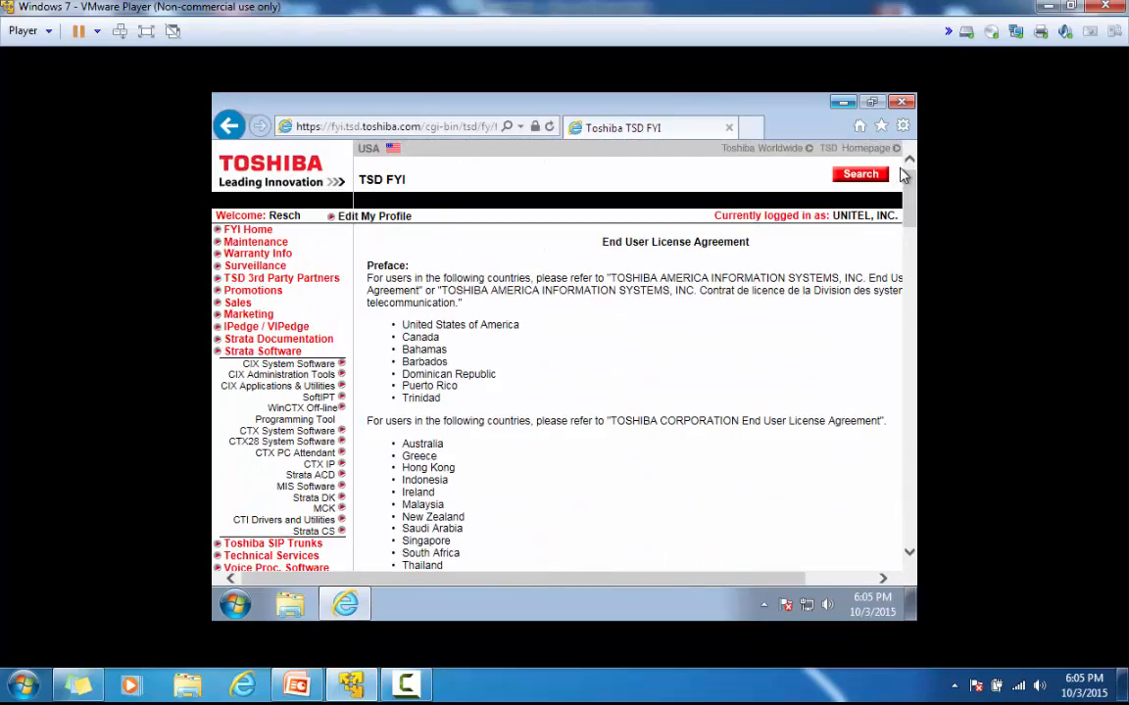
mouse_move(827, 147)
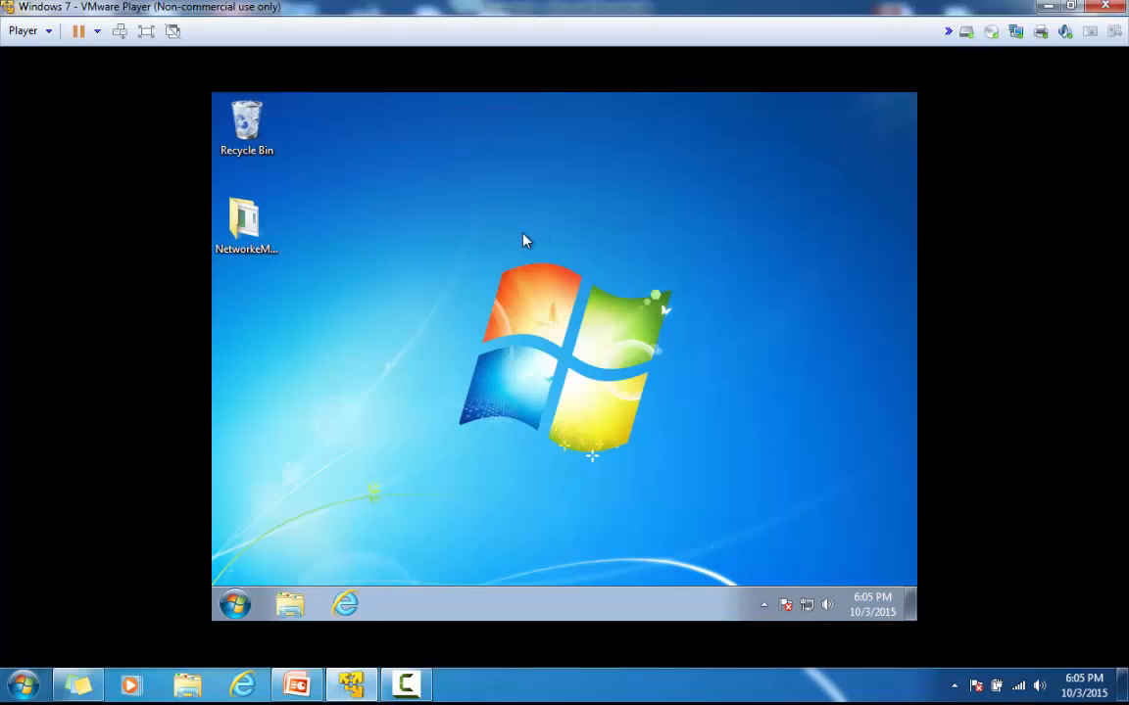
Launch the Network eManager setup exe from its desktop folder and allow it through UAC
double_click(247, 219)
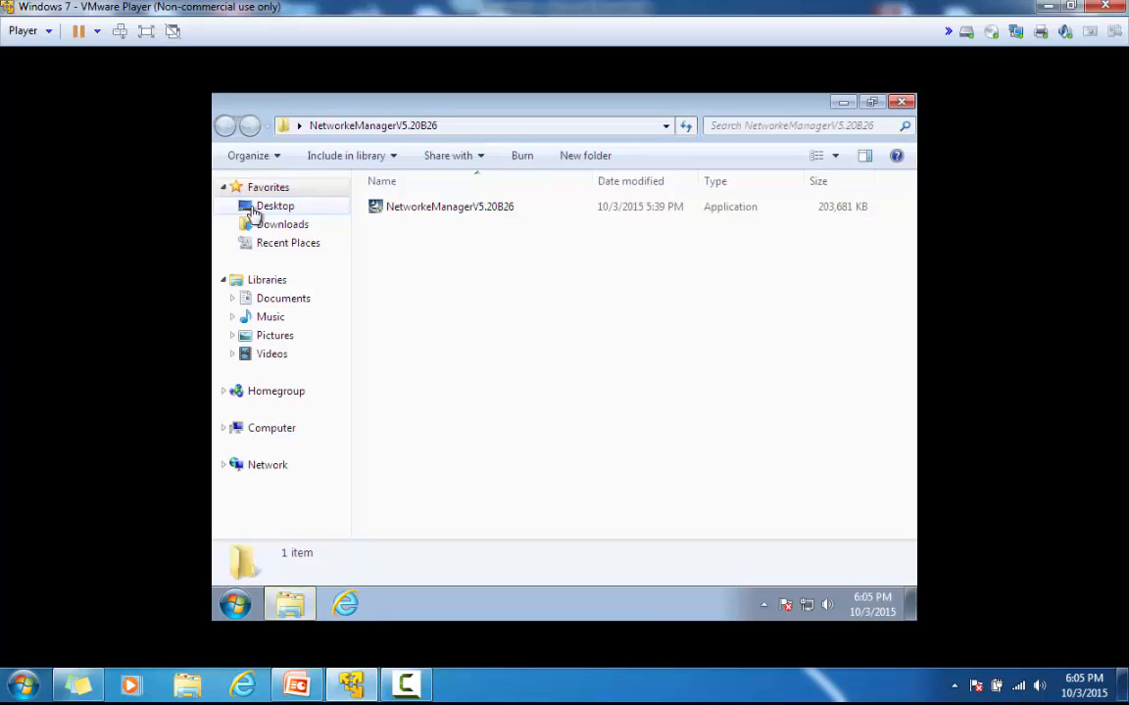
click(449, 205)
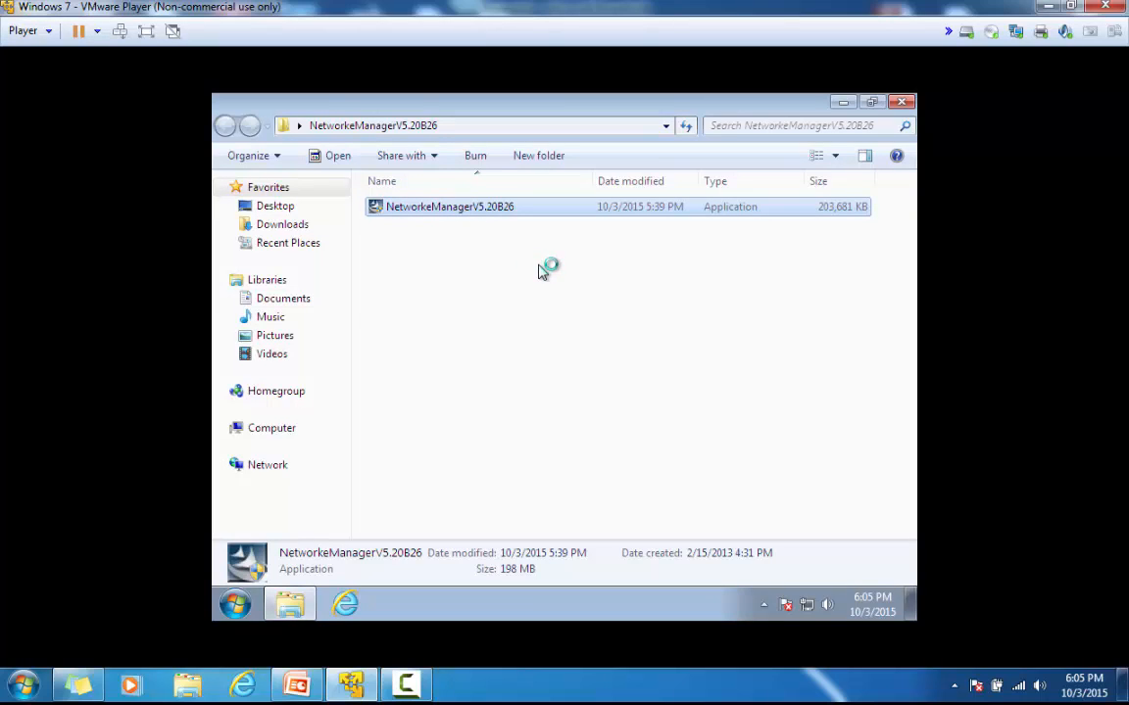
double_click(448, 205)
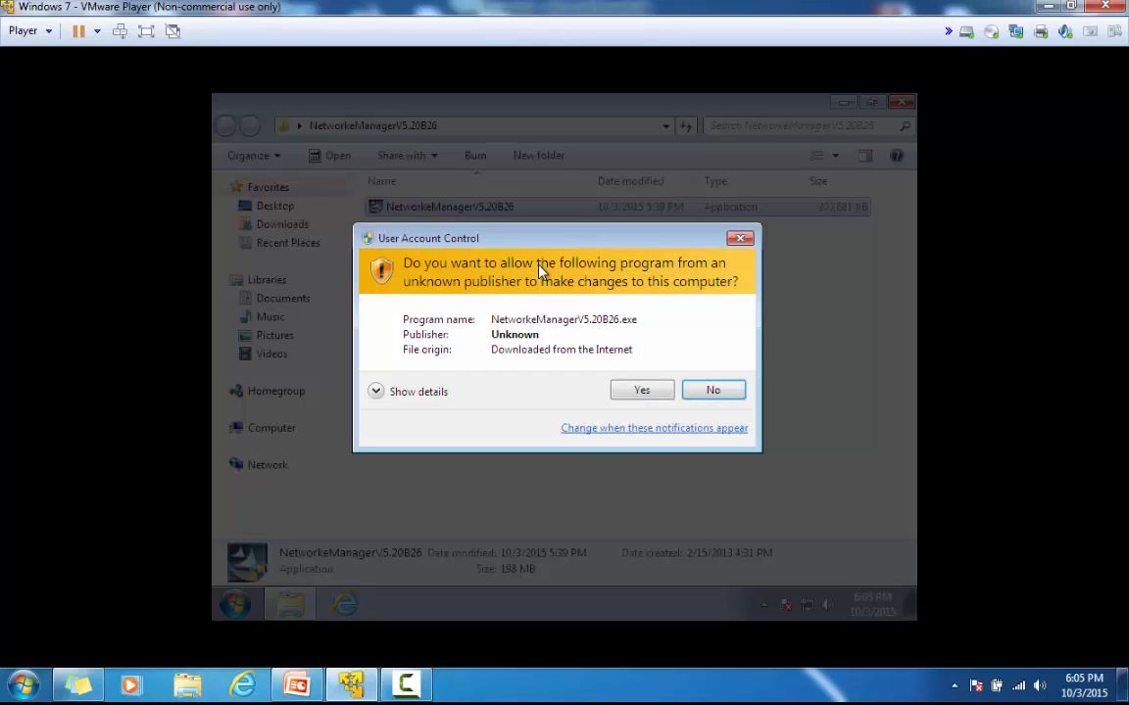
click(643, 390)
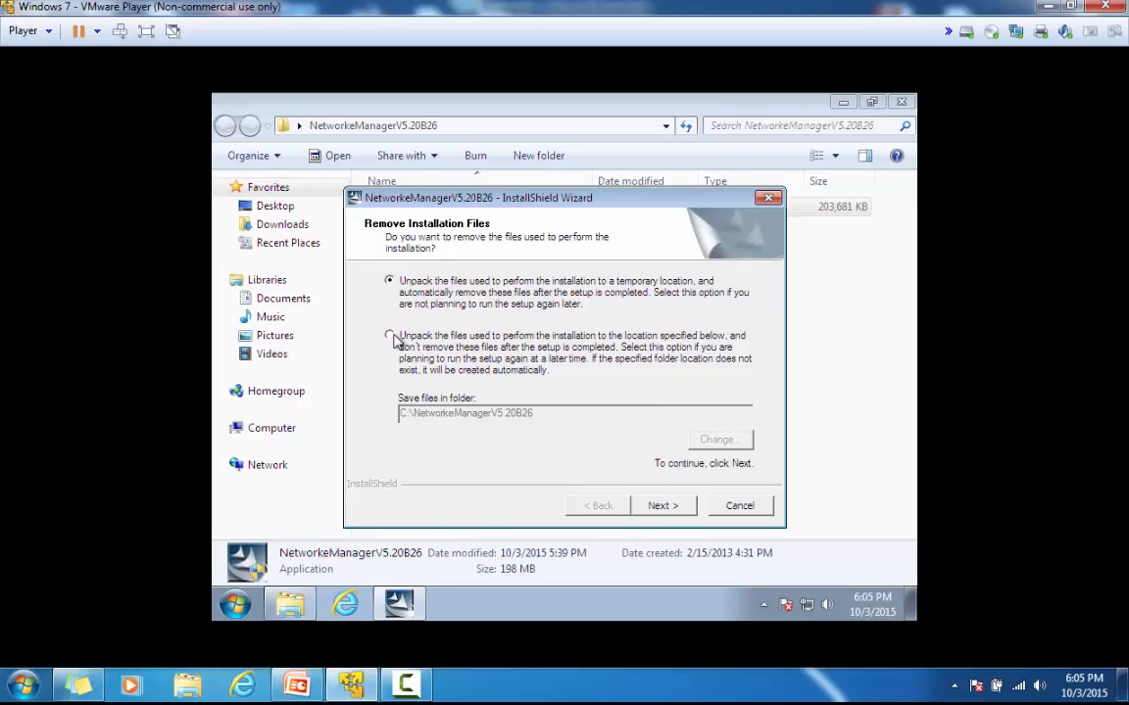
Unpack the installation files into C:\NetworkeManagerV5.20B26, keeping them after setup
click(390, 337)
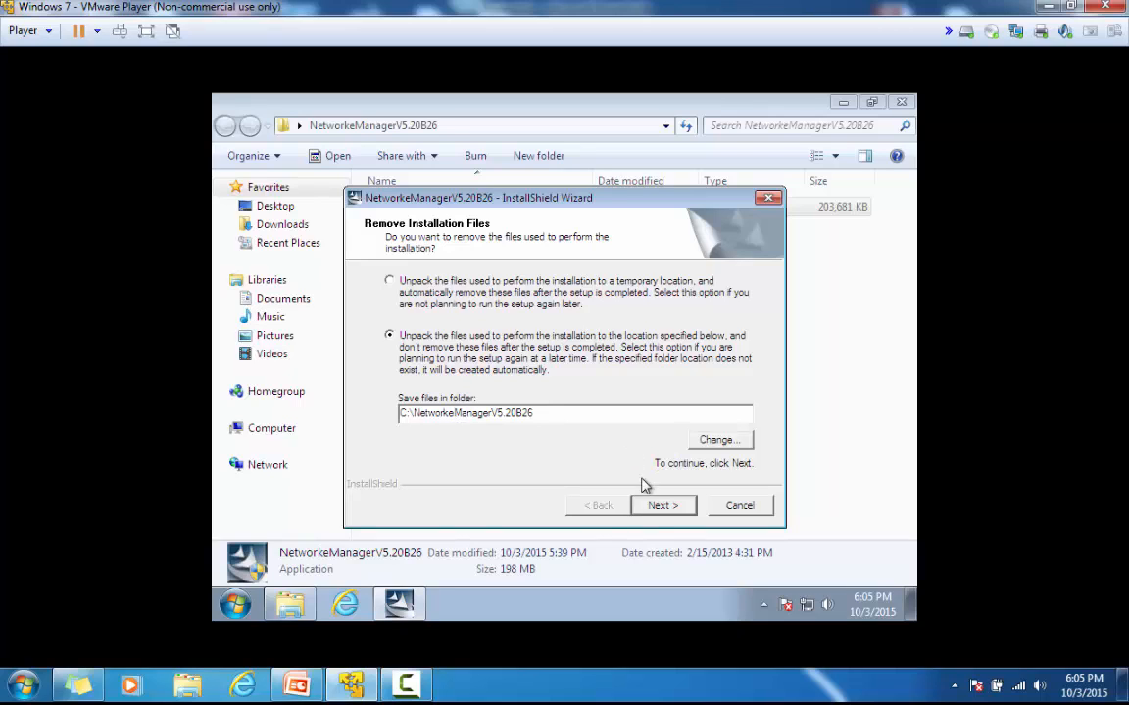
click(663, 506)
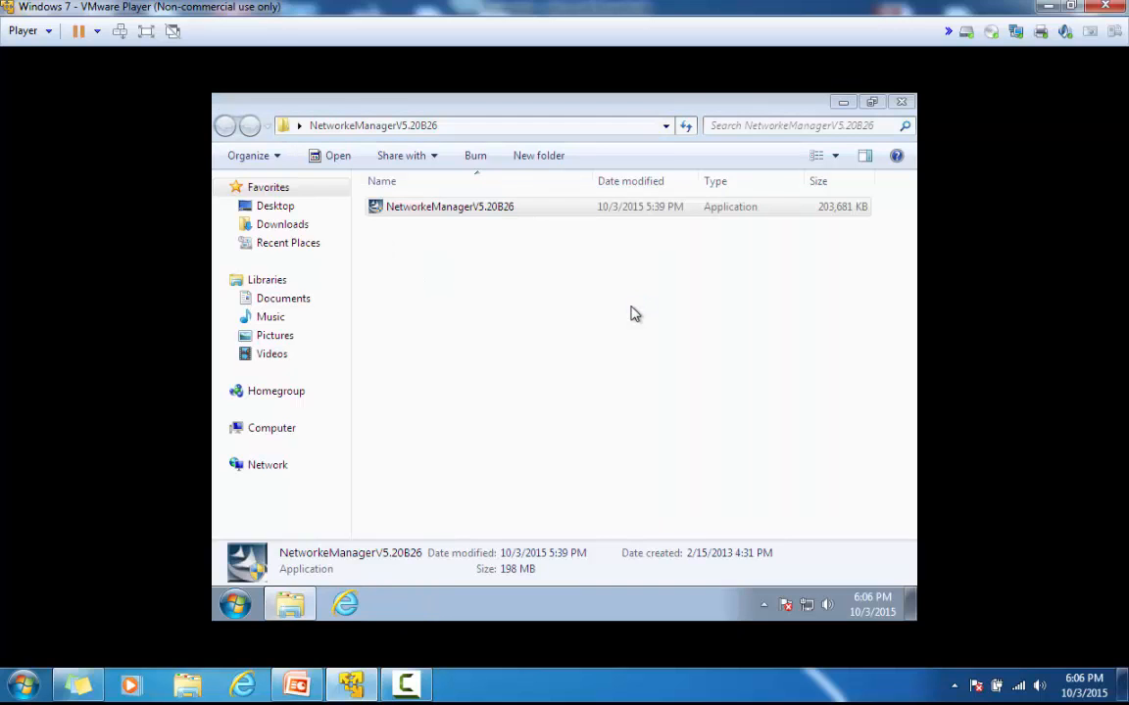
Start Install Now in SmartChecker once all requirements are confirmed met
double_click(449, 206)
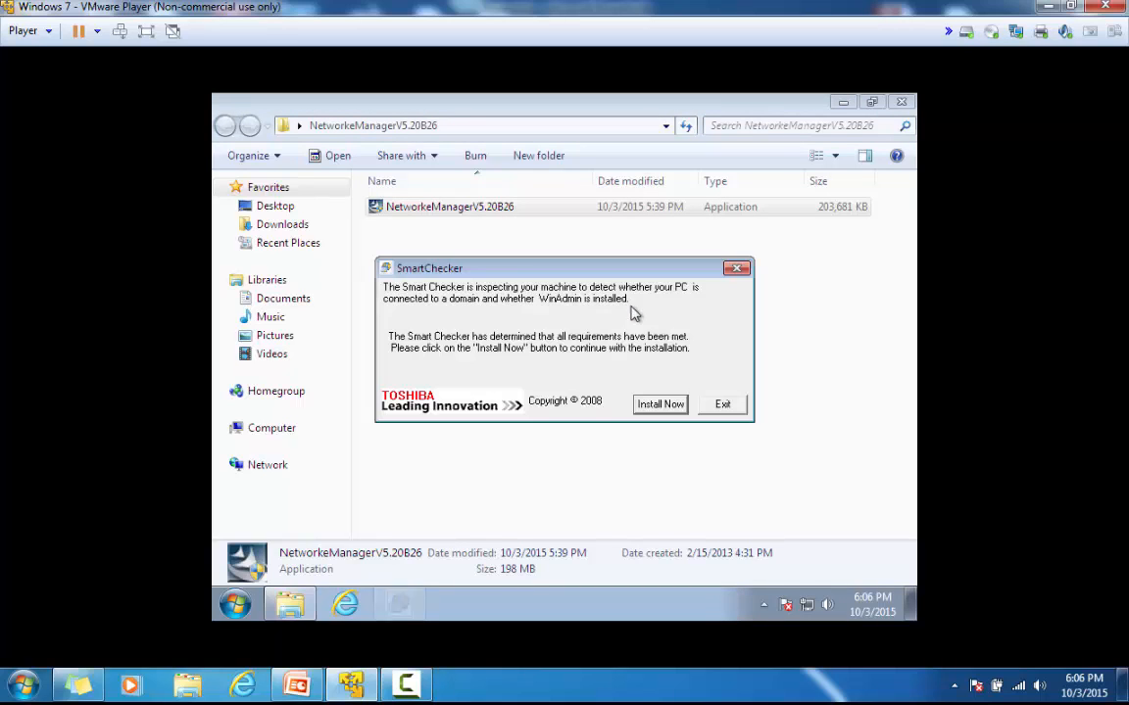
click(658, 403)
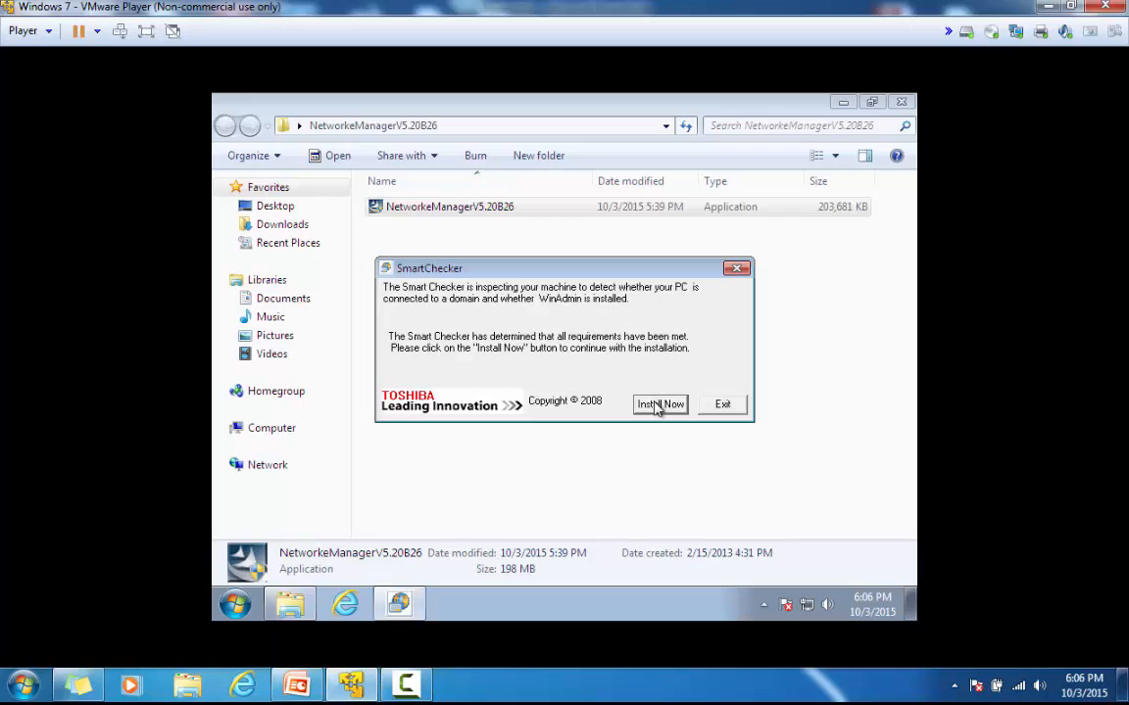
click(658, 404)
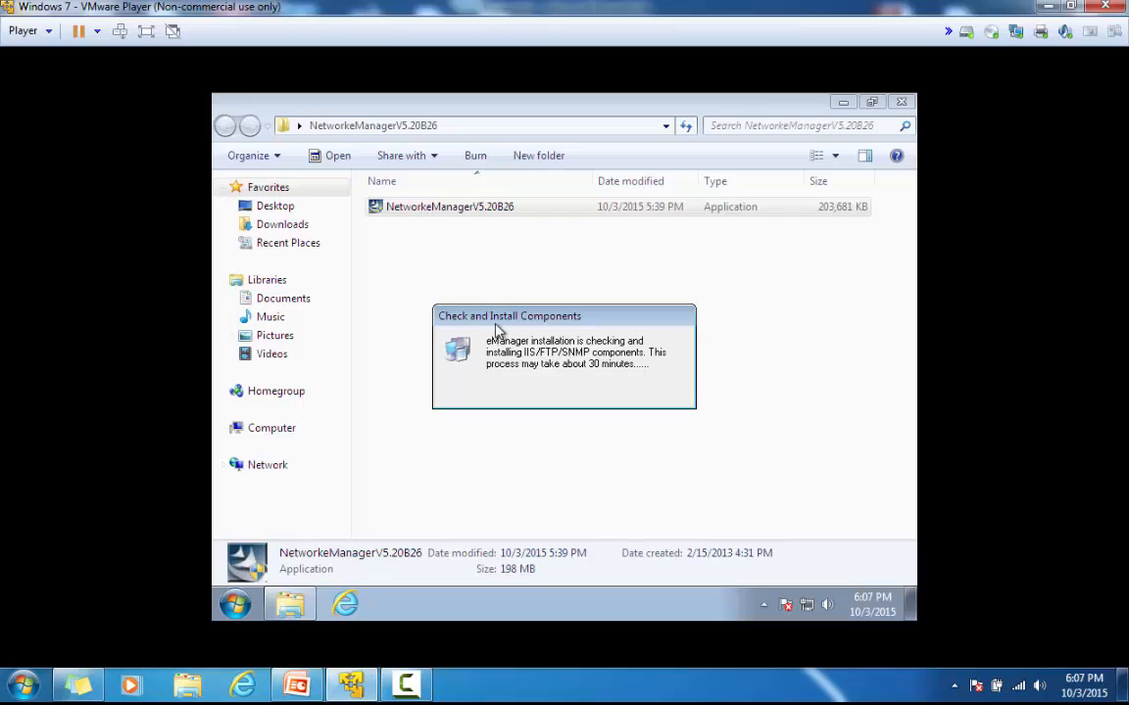
mouse_move(502, 326)
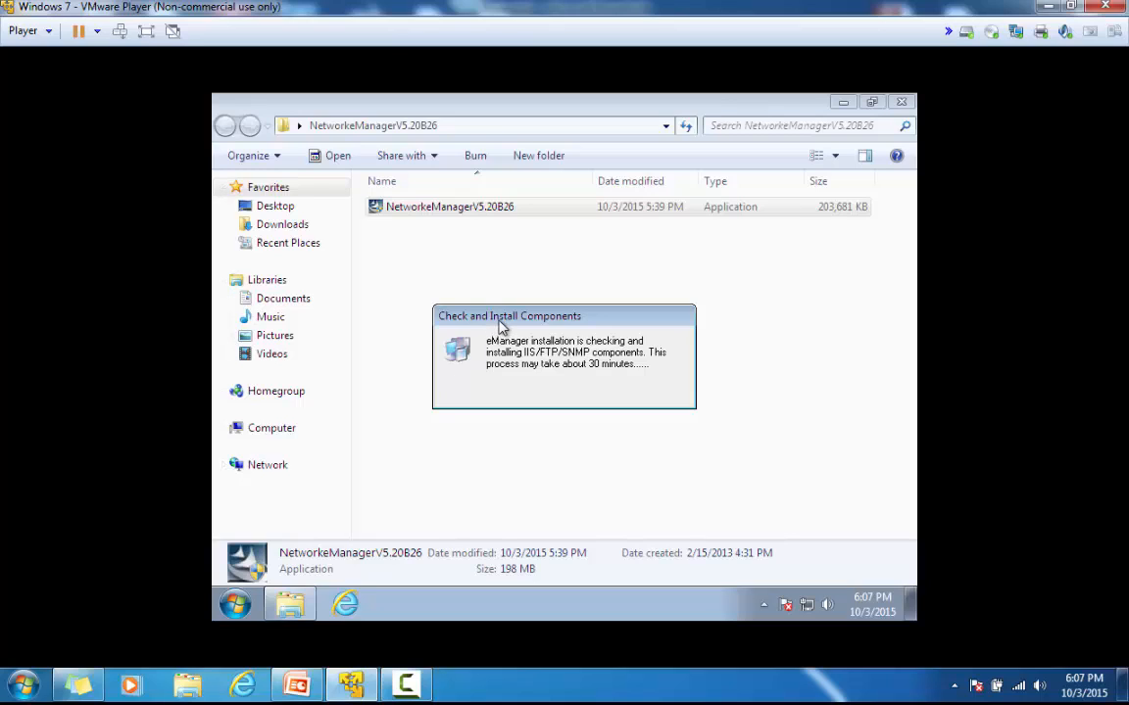
mouse_move(538, 325)
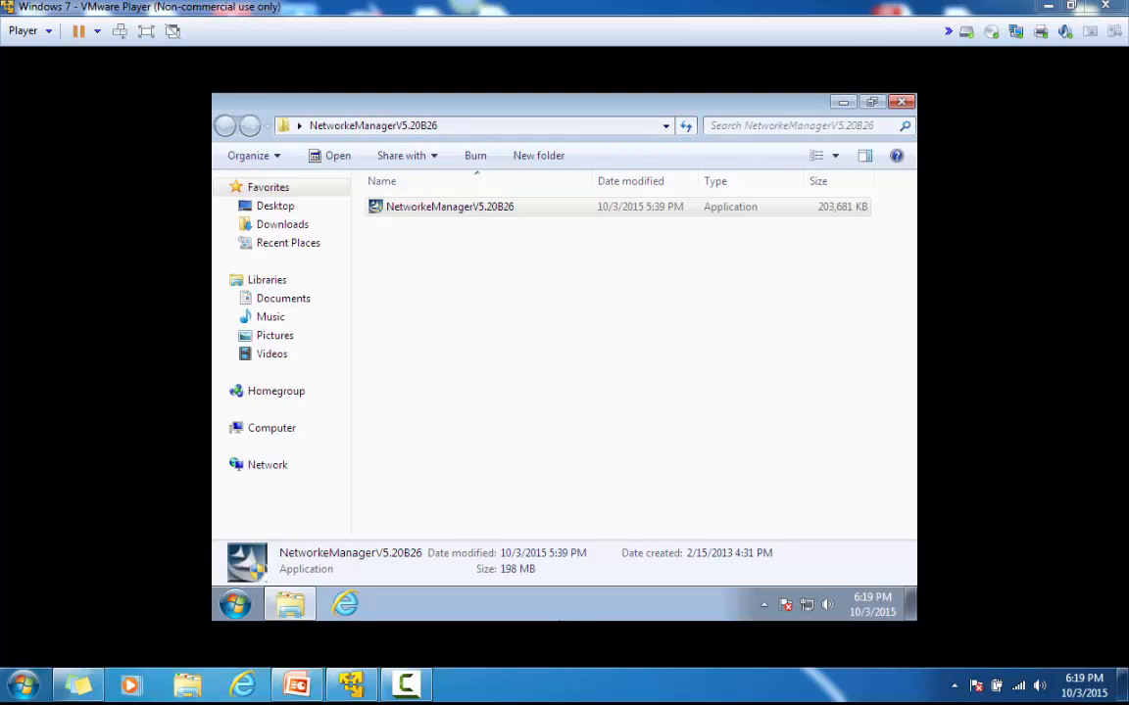
Run NetworkeManagerV5.20B26 and accept the Visual C++ 2005 SP1 license to reach the wizard welcome screen
double_click(449, 205)
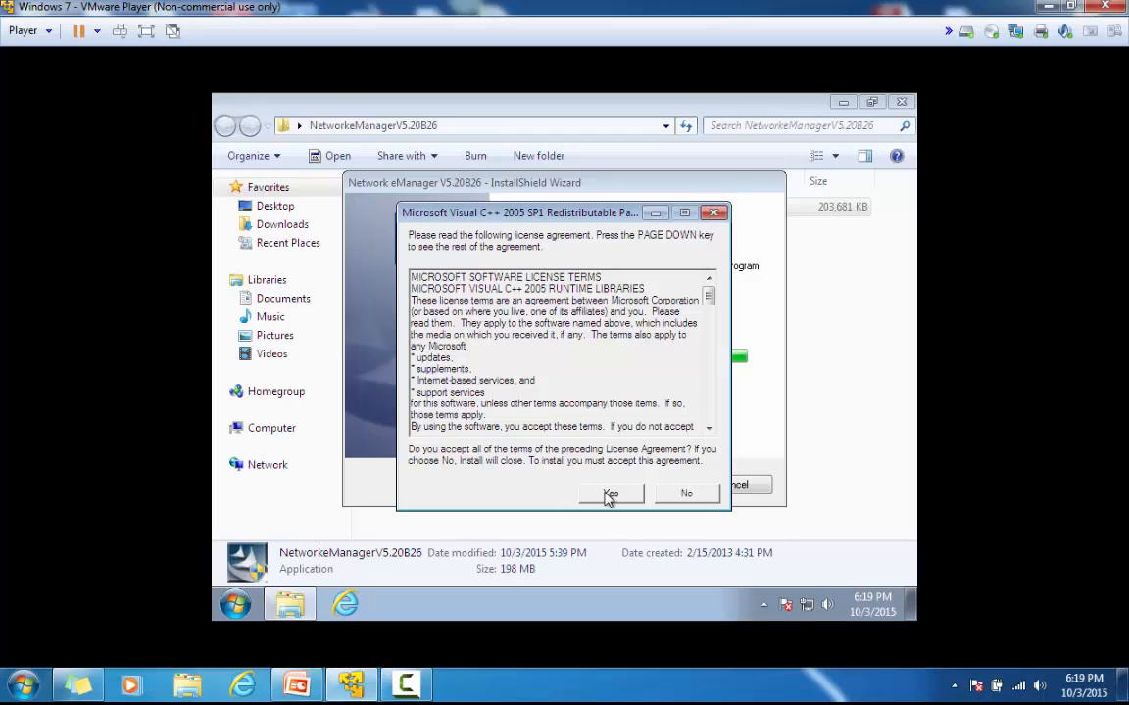
click(612, 494)
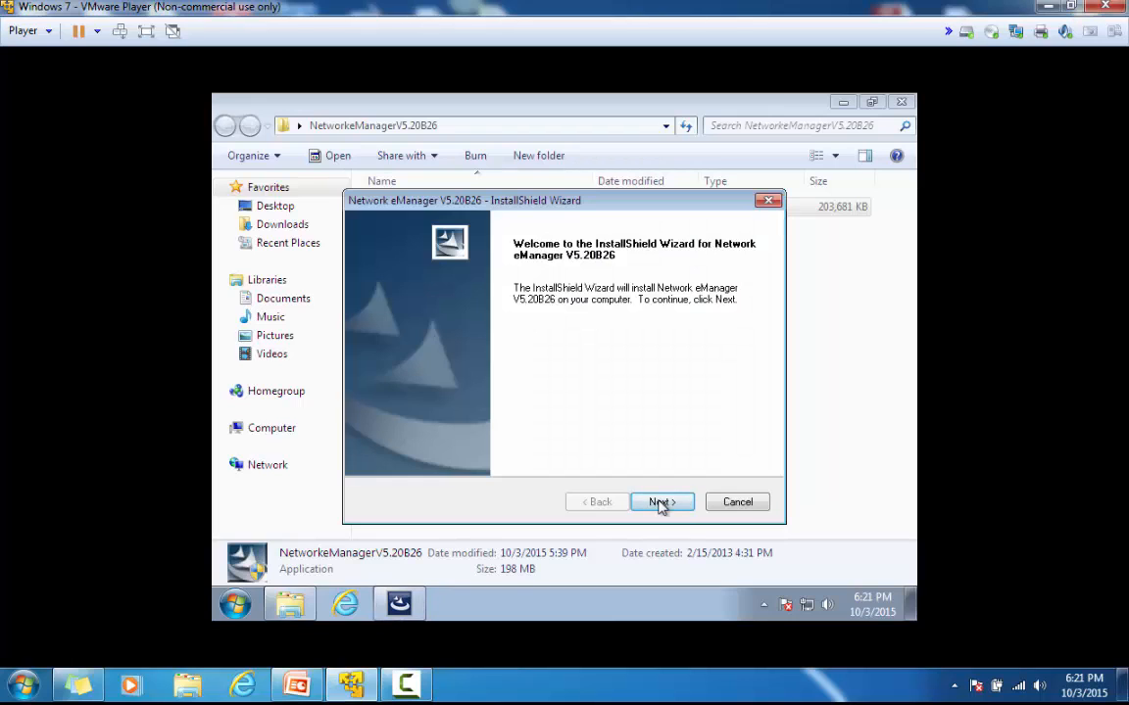
Accept the license and install Network eManager into C:\eManager\
click(662, 501)
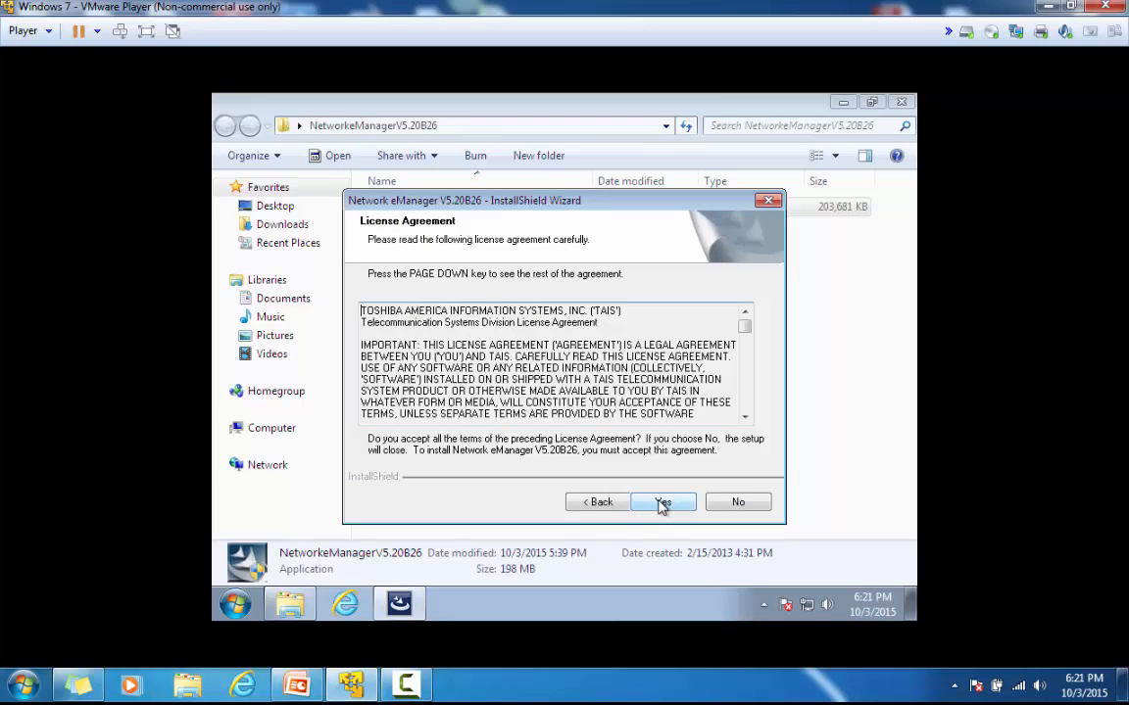
click(662, 501)
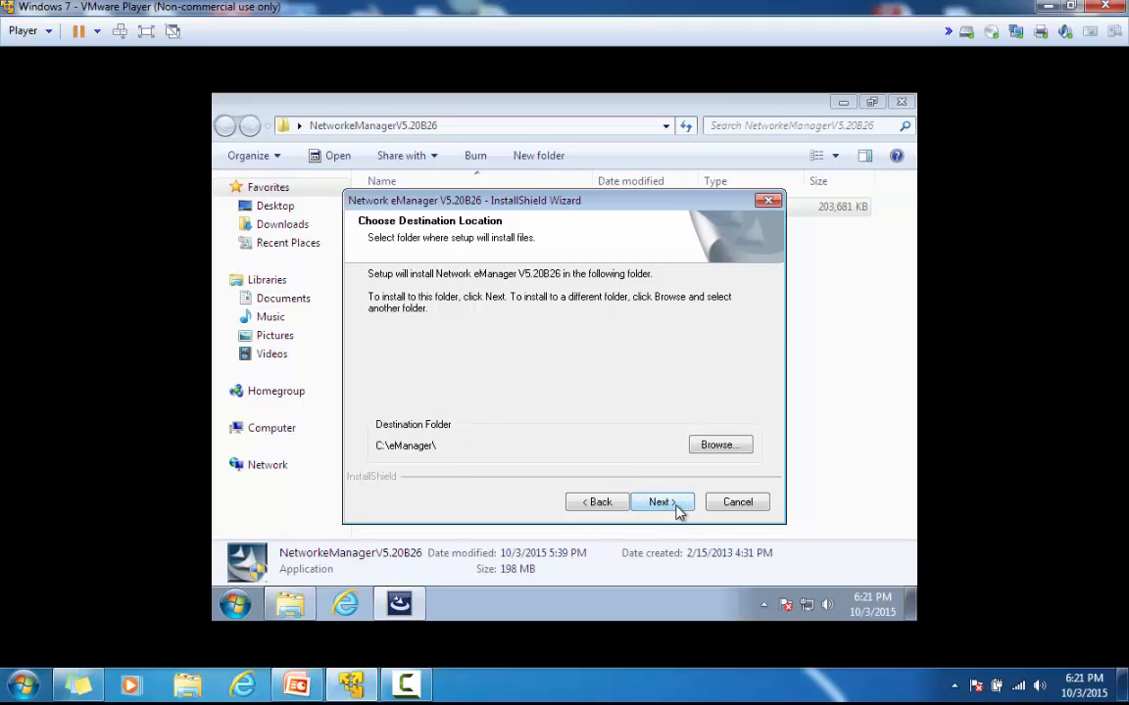
click(658, 501)
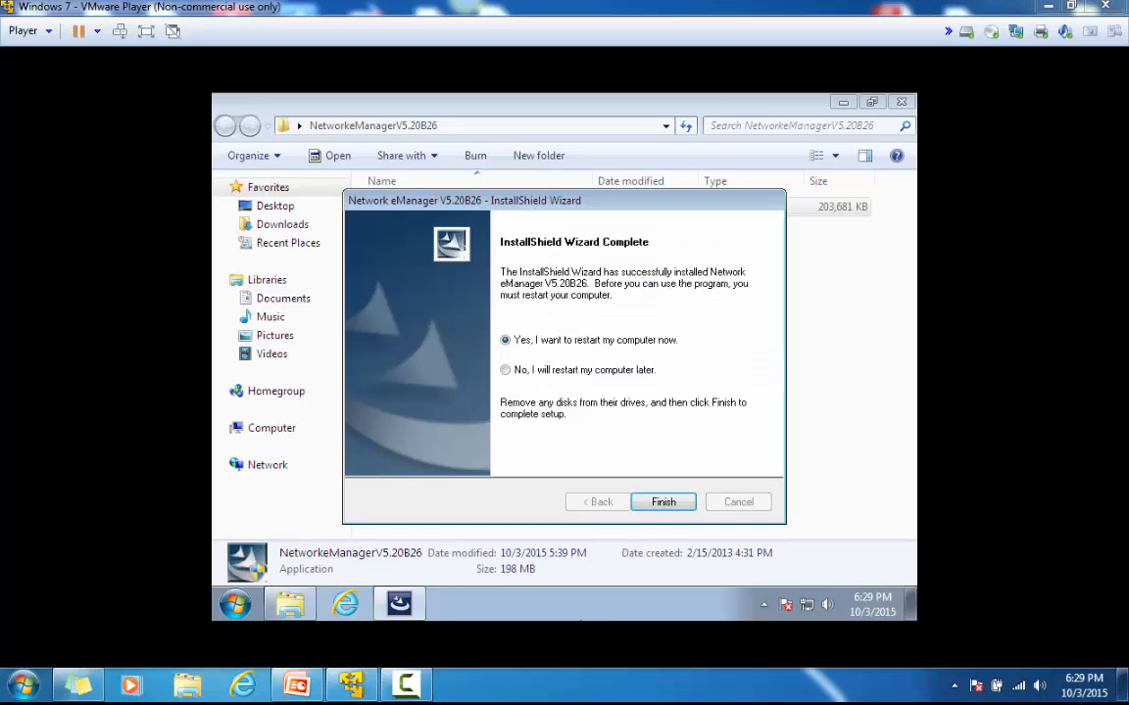
Choose 'No, I will restart my computer later' and finish the wizard
click(662, 502)
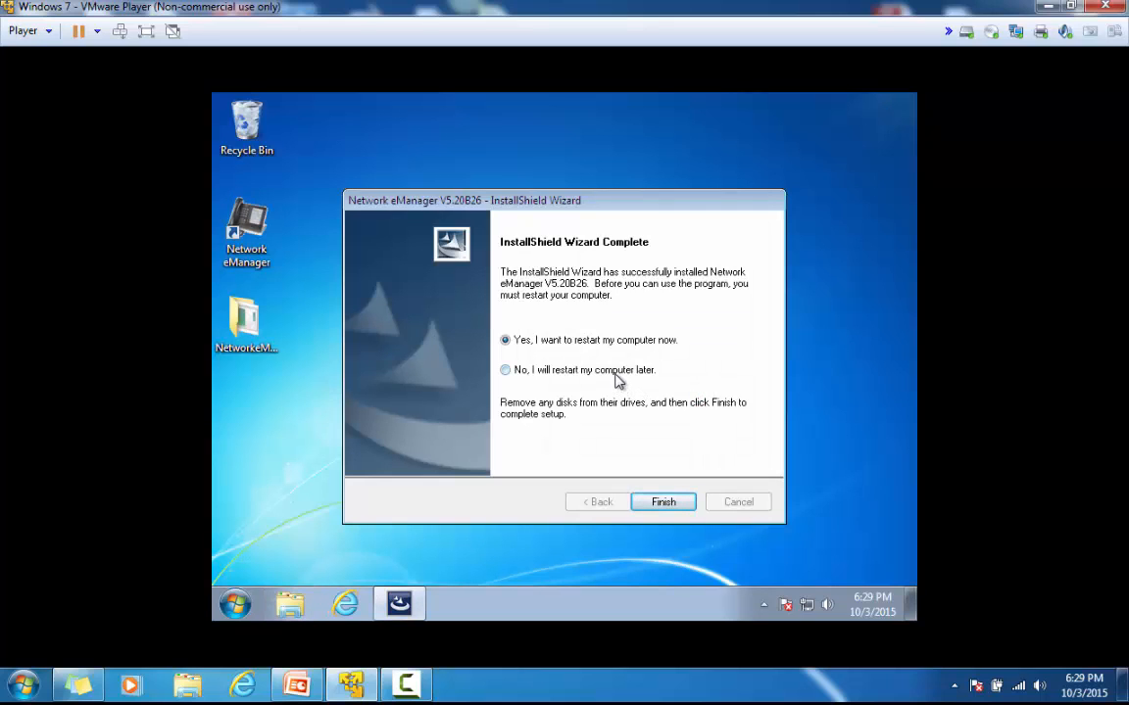
click(506, 368)
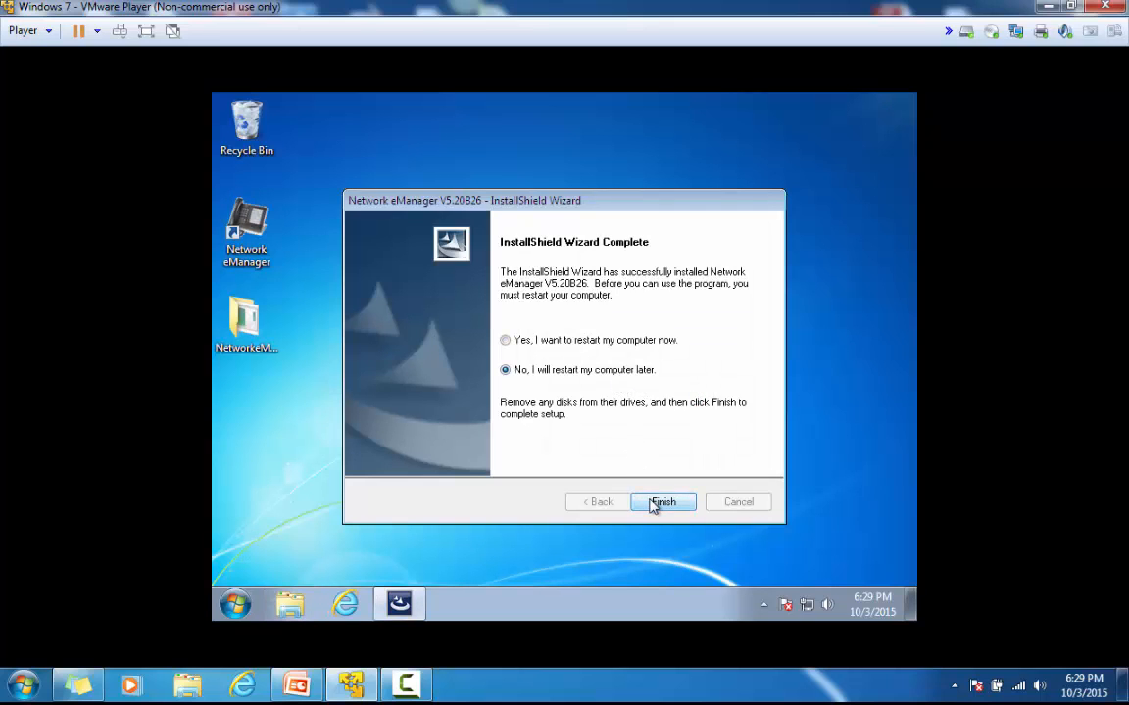
click(662, 502)
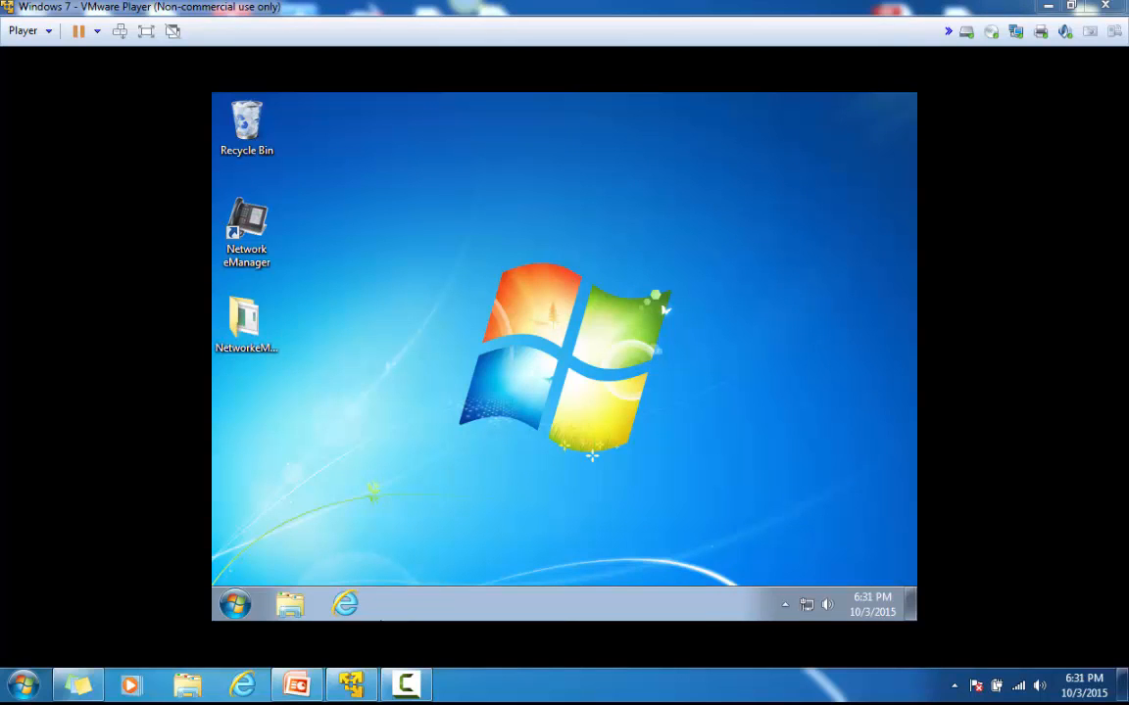
mouse_move(247, 317)
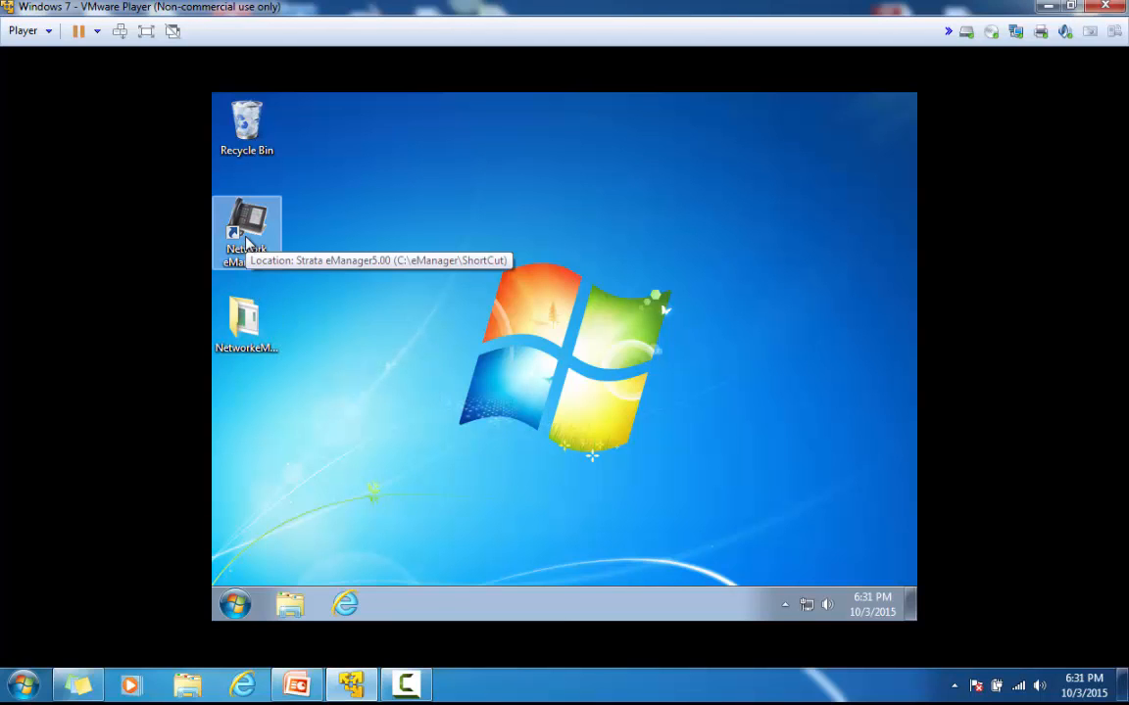
Launch Network eManager in Internet Explorer and bring up Internet Options from the Tools menu
double_click(247, 225)
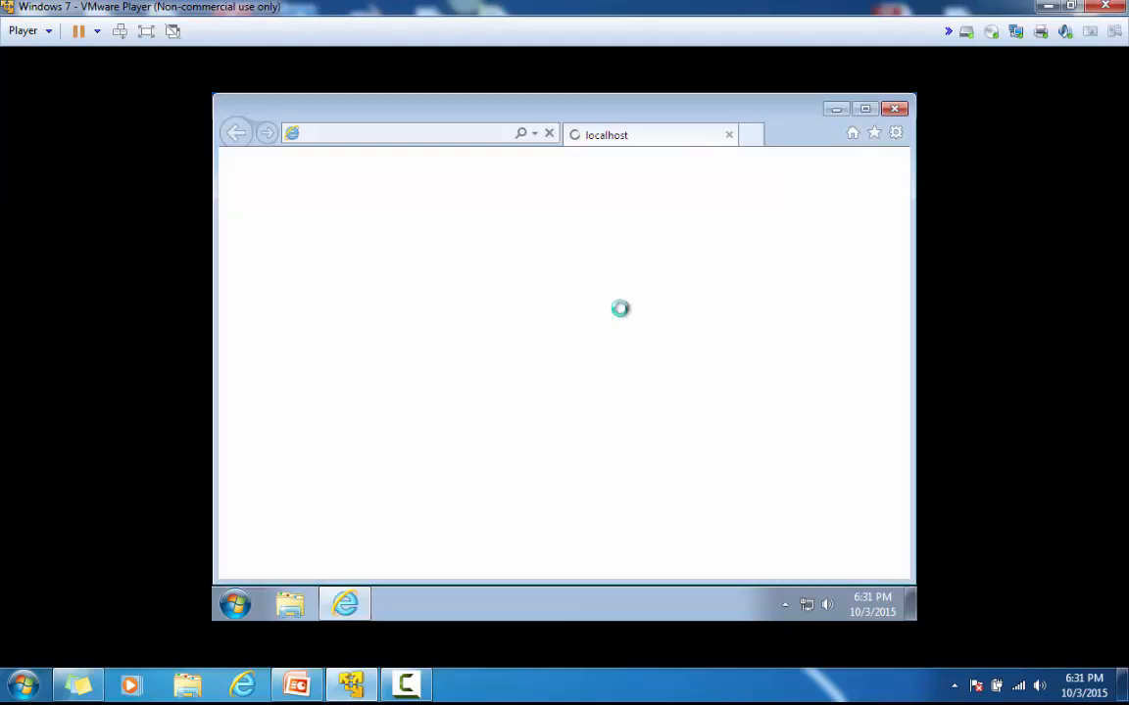
click(894, 108)
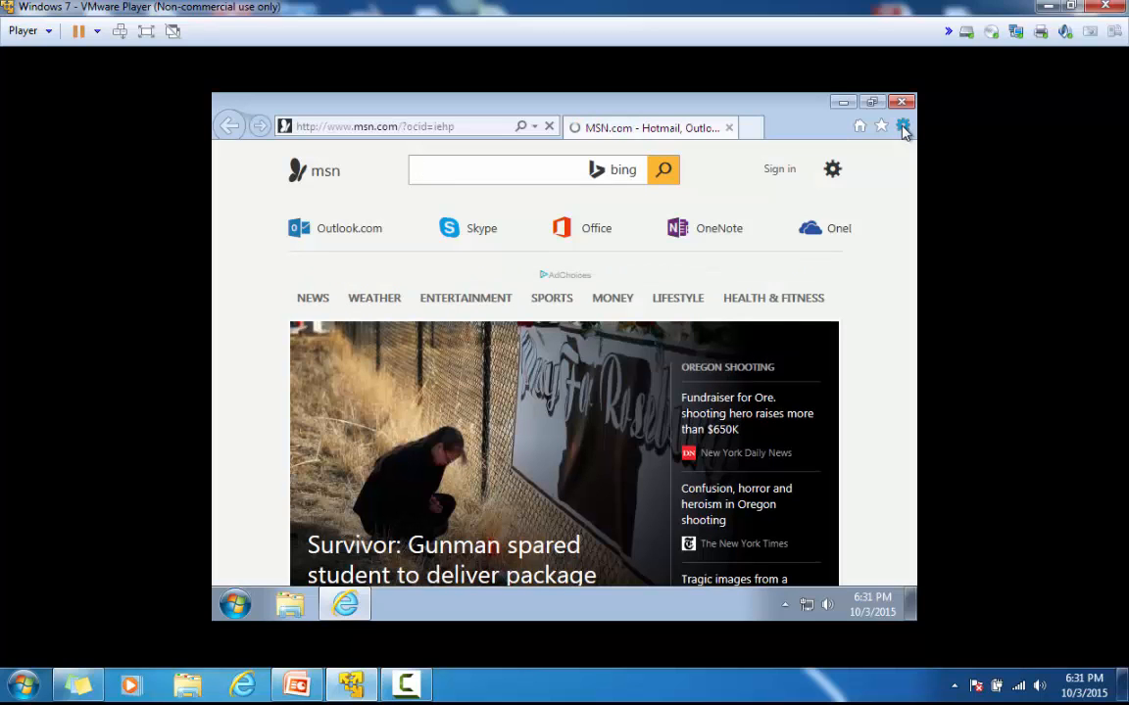
click(901, 125)
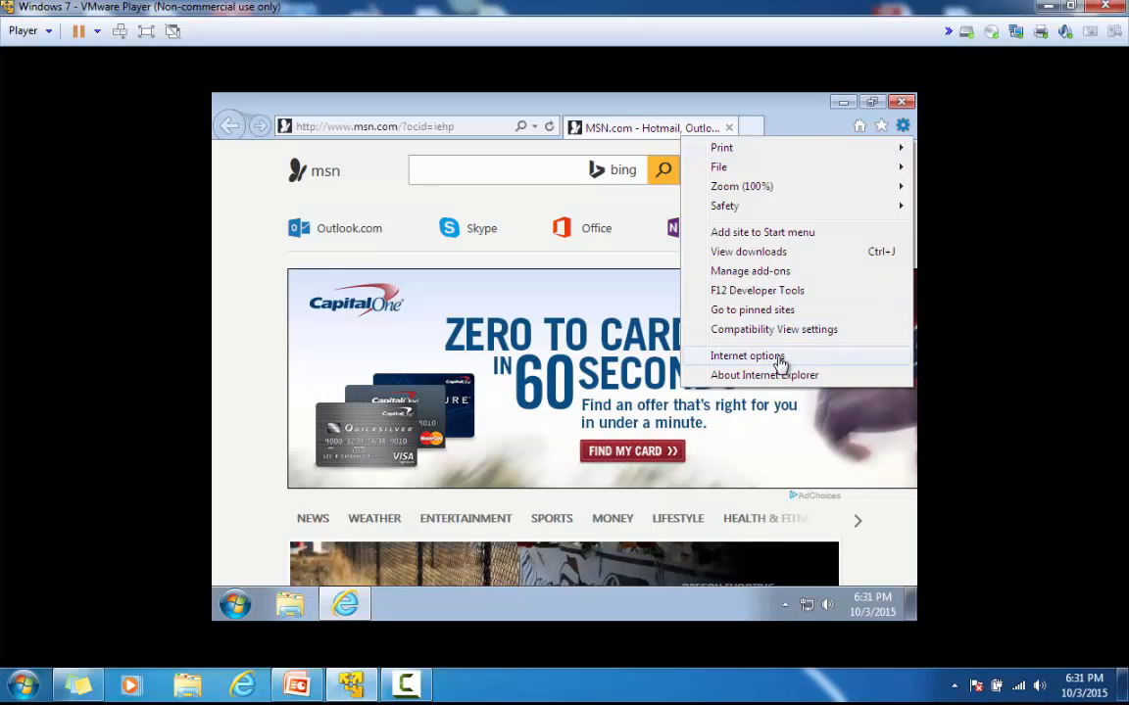
click(746, 356)
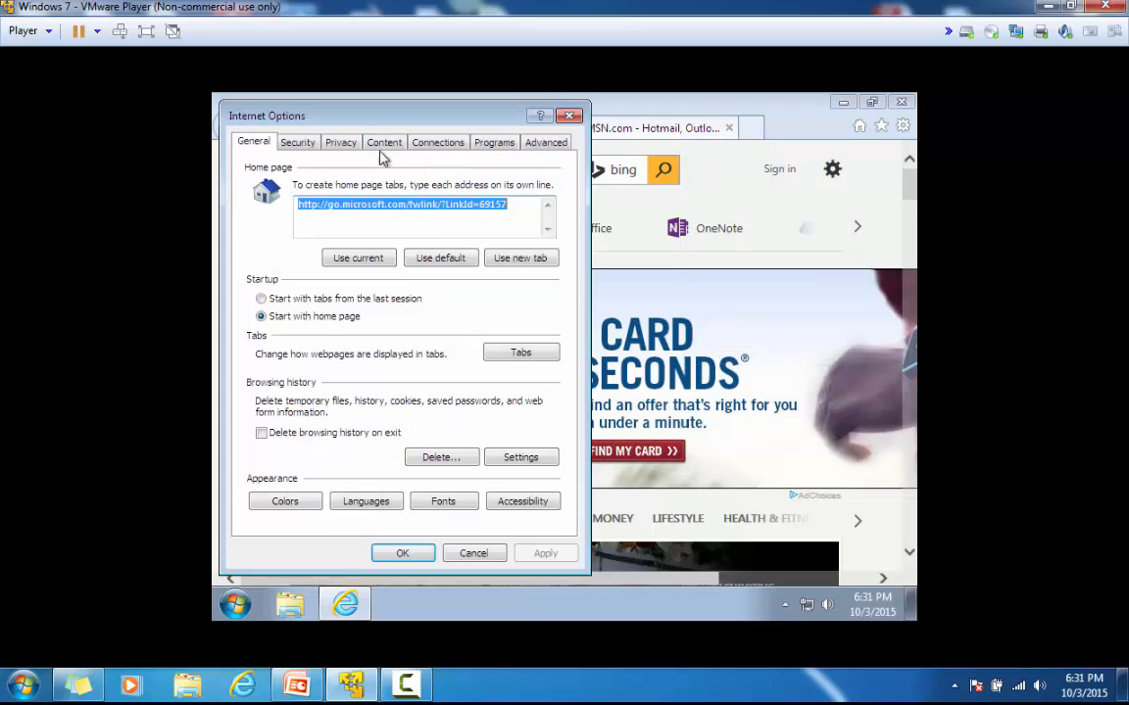
Turn off the Pop-up Blocker on the Privacy settings, confirm, and close the browser
click(341, 141)
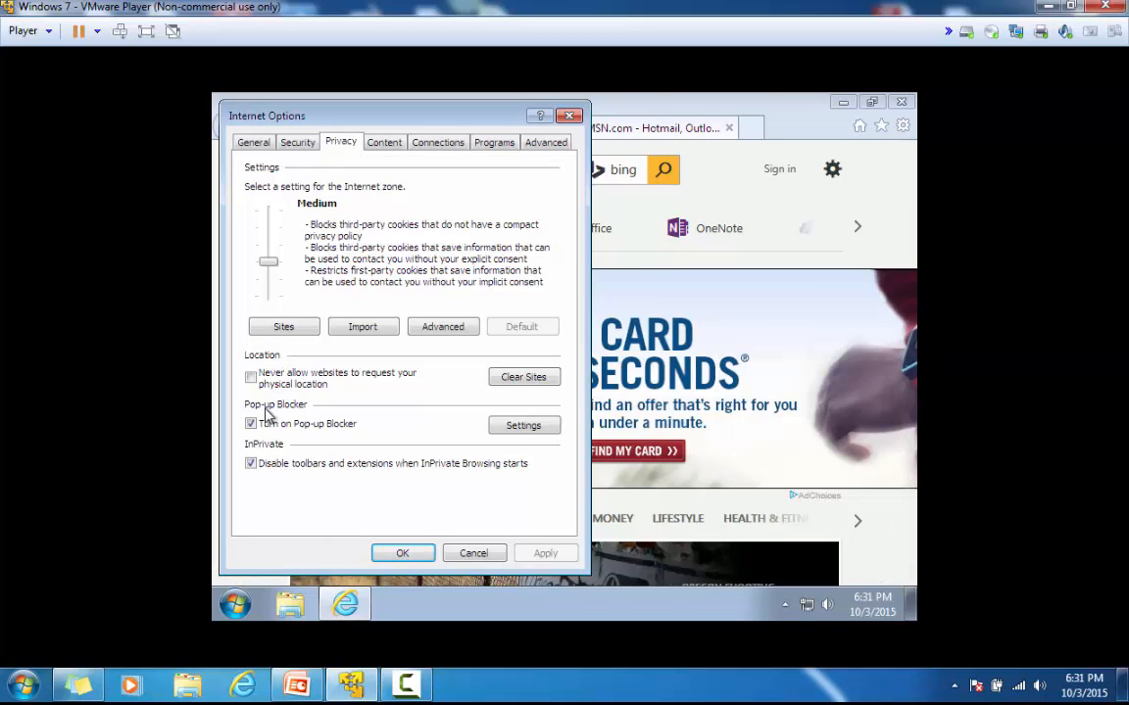
click(251, 423)
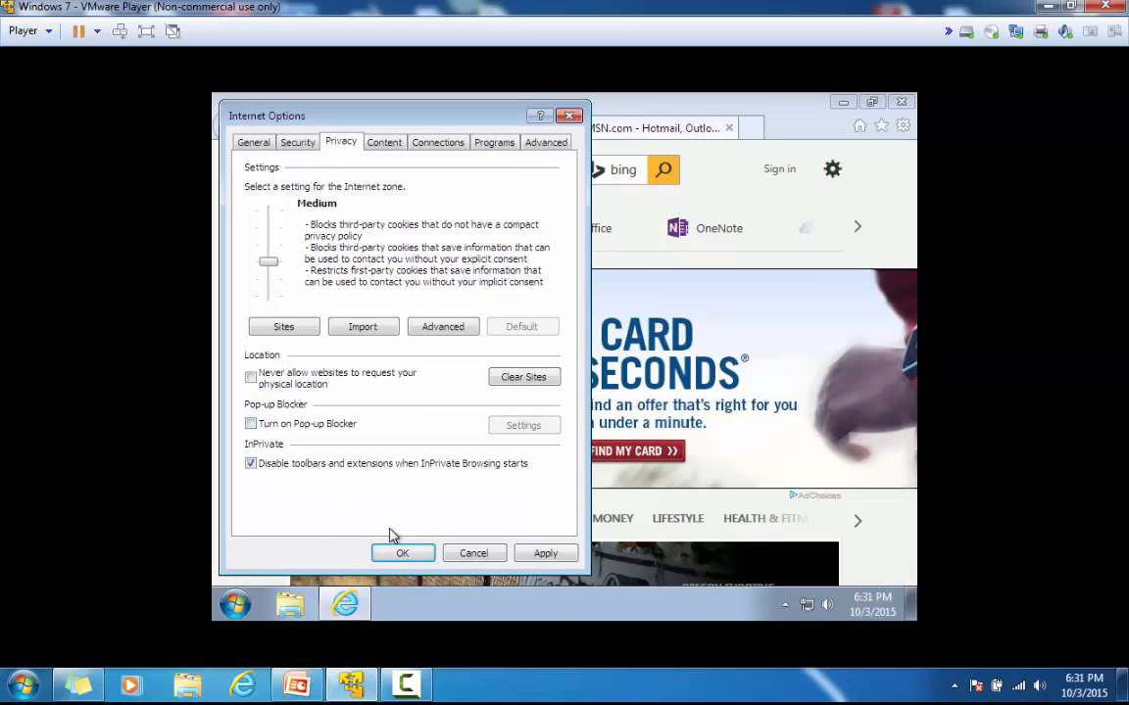
click(401, 553)
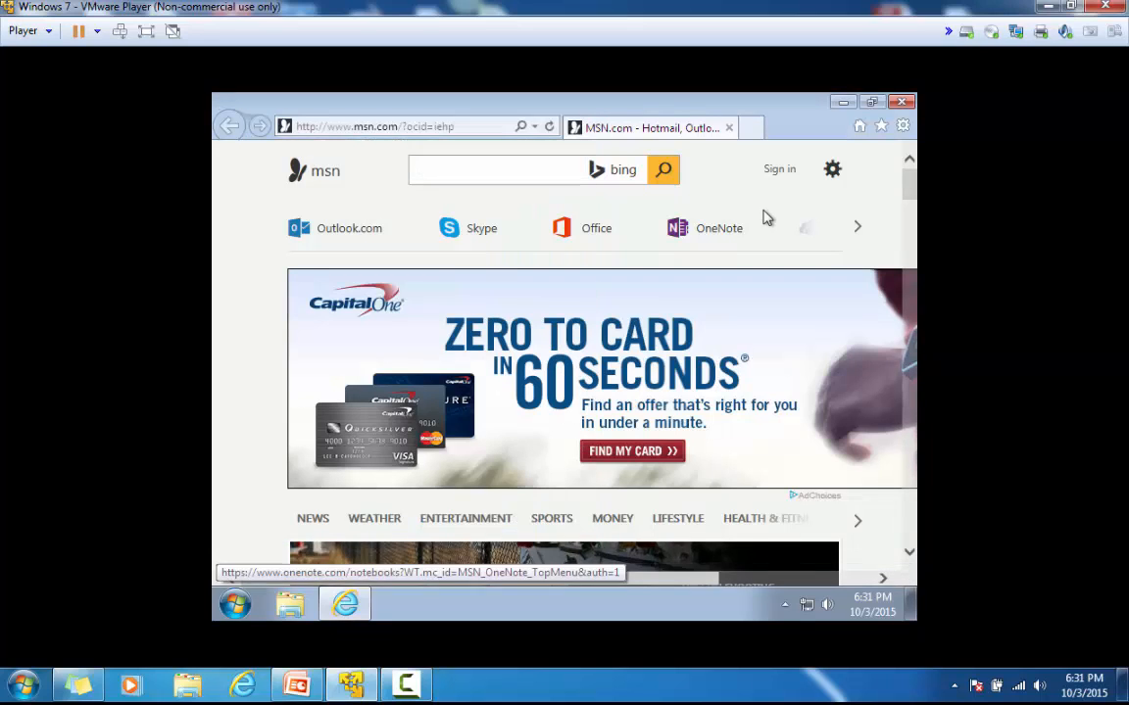
click(899, 102)
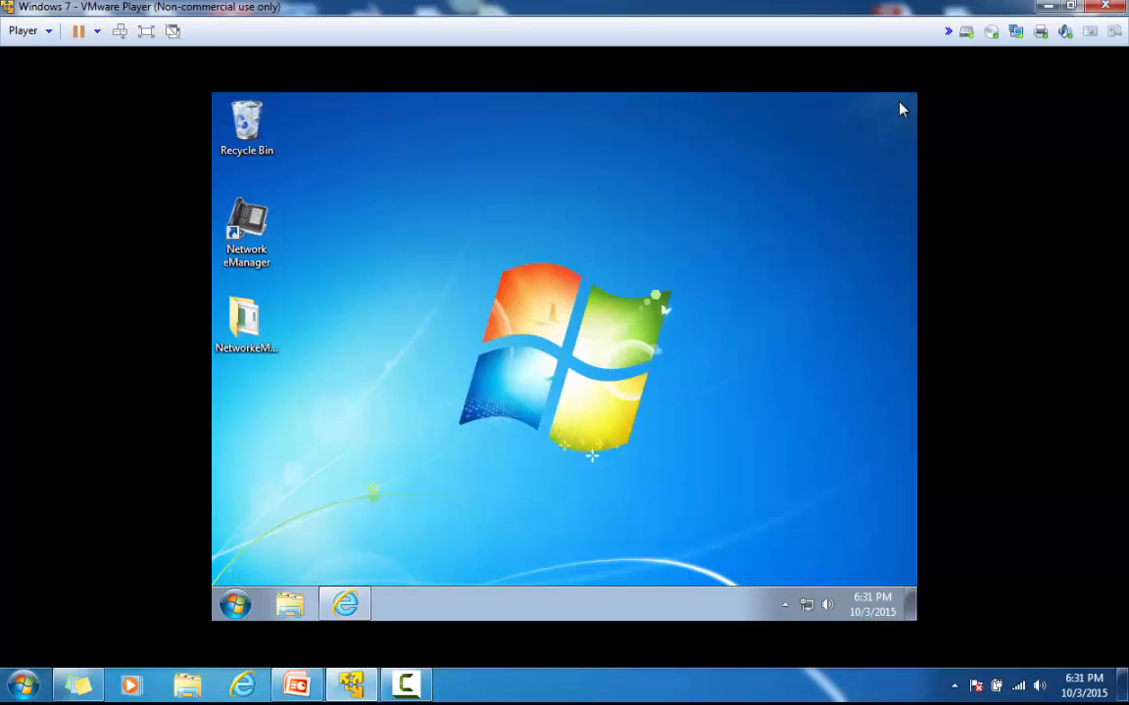
Launch Network eManager from the desktop shortcut and dismiss the intranet settings prompt
click(247, 231)
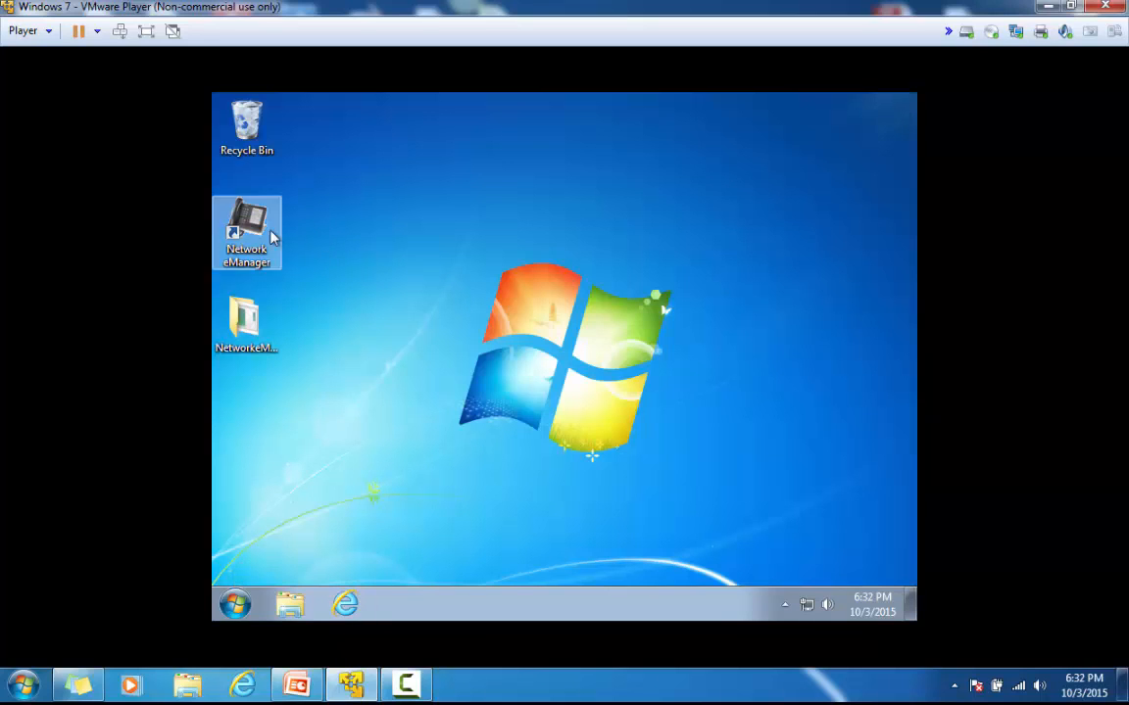
double_click(247, 233)
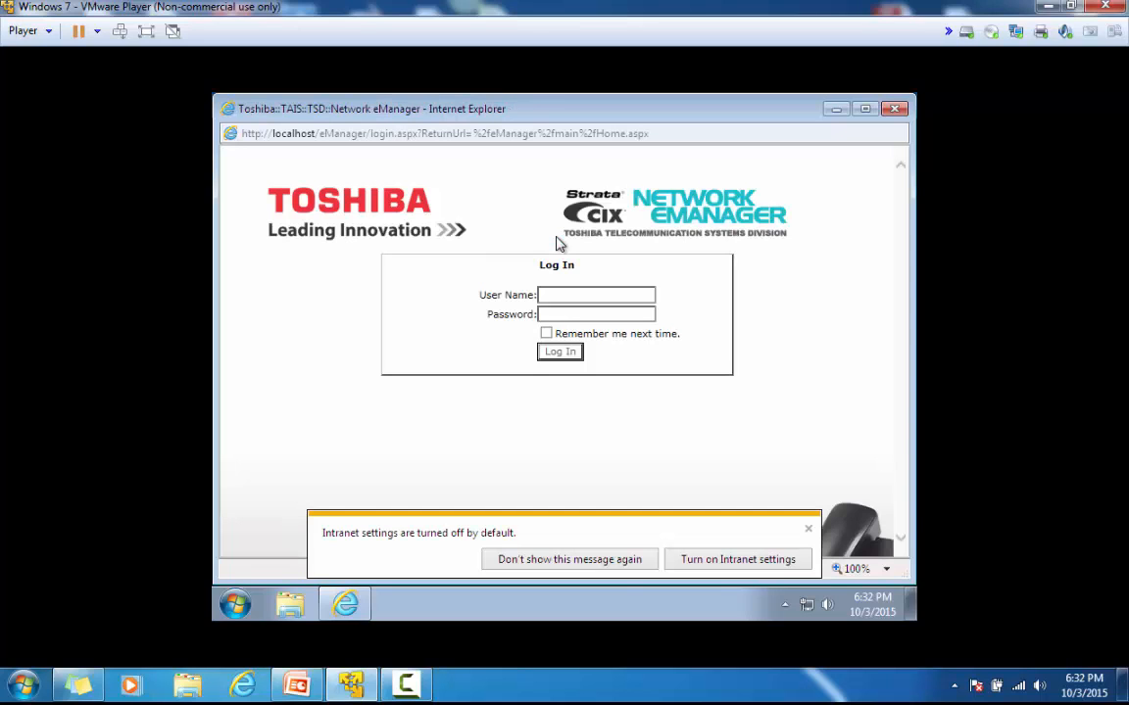
click(736, 559)
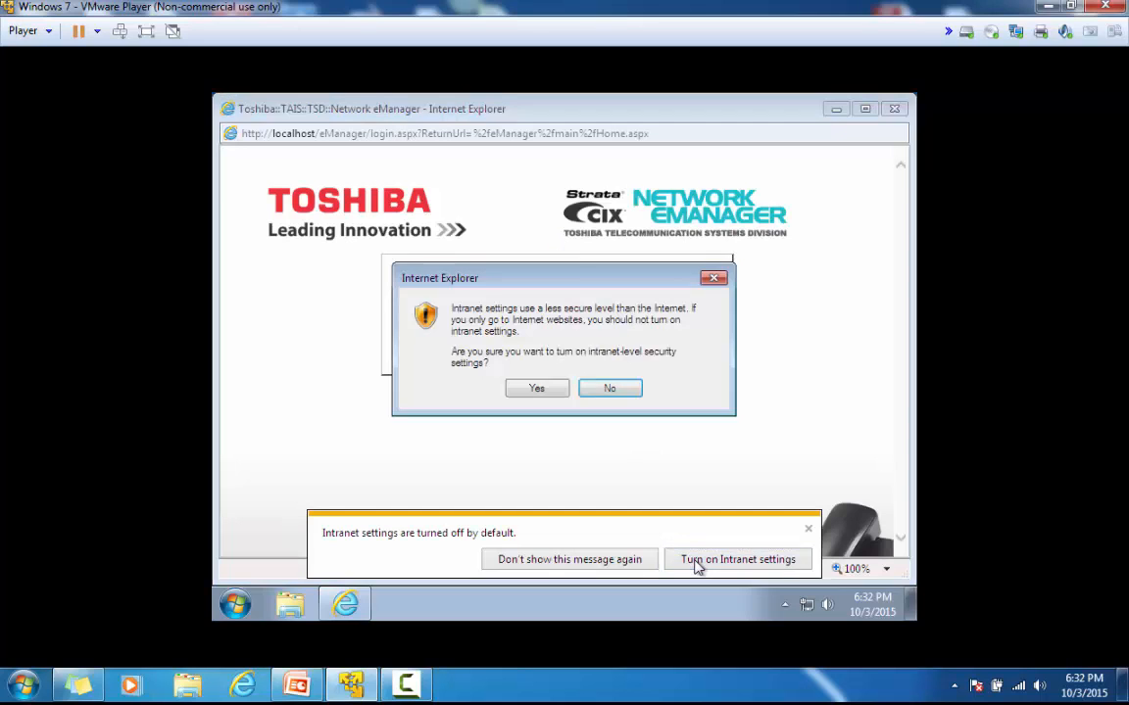
click(609, 388)
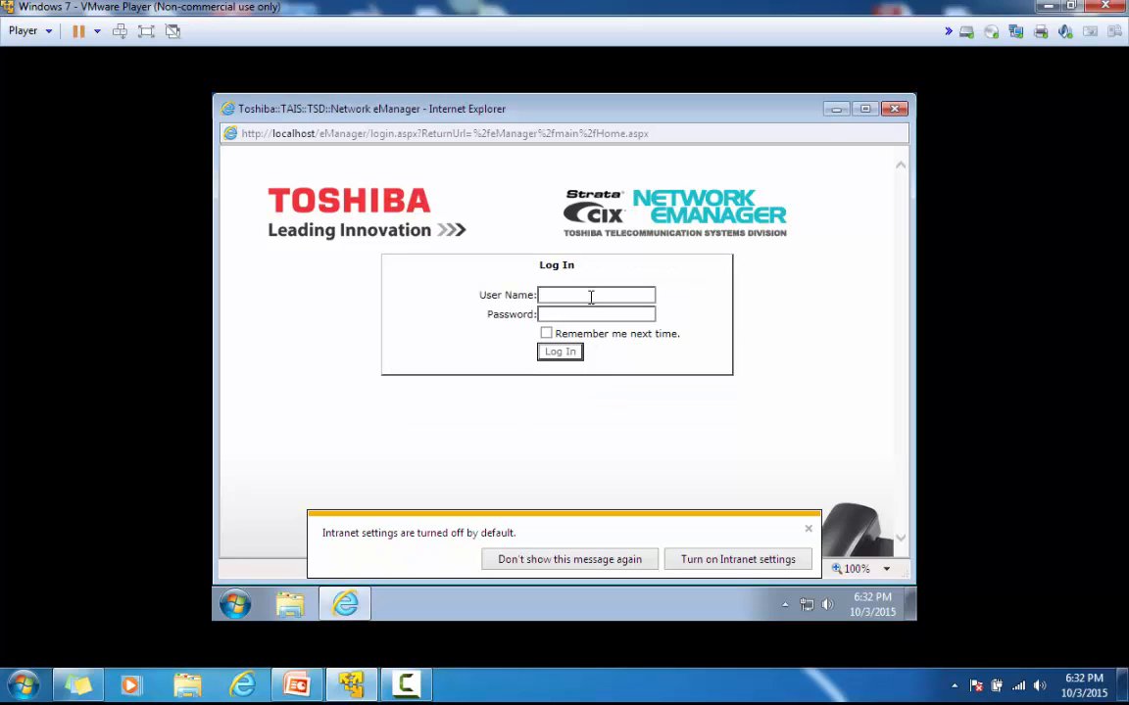
Log in as 'administrator' with the password and decline saving it for localhost
text(administ)
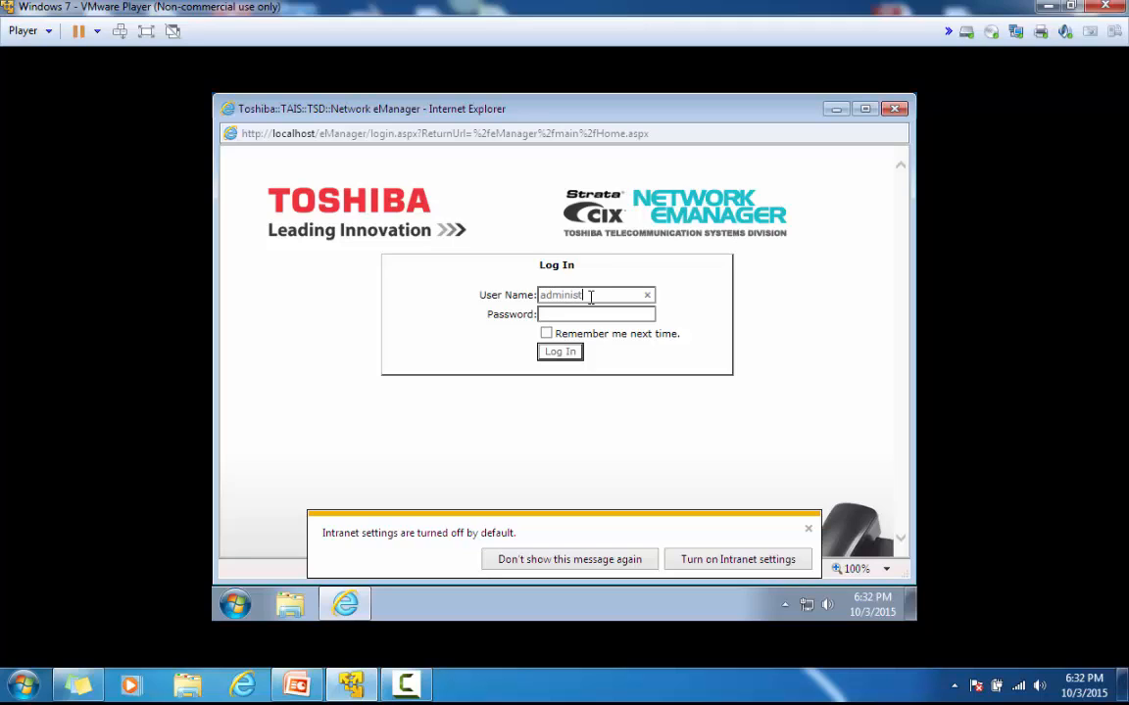
text(rator)
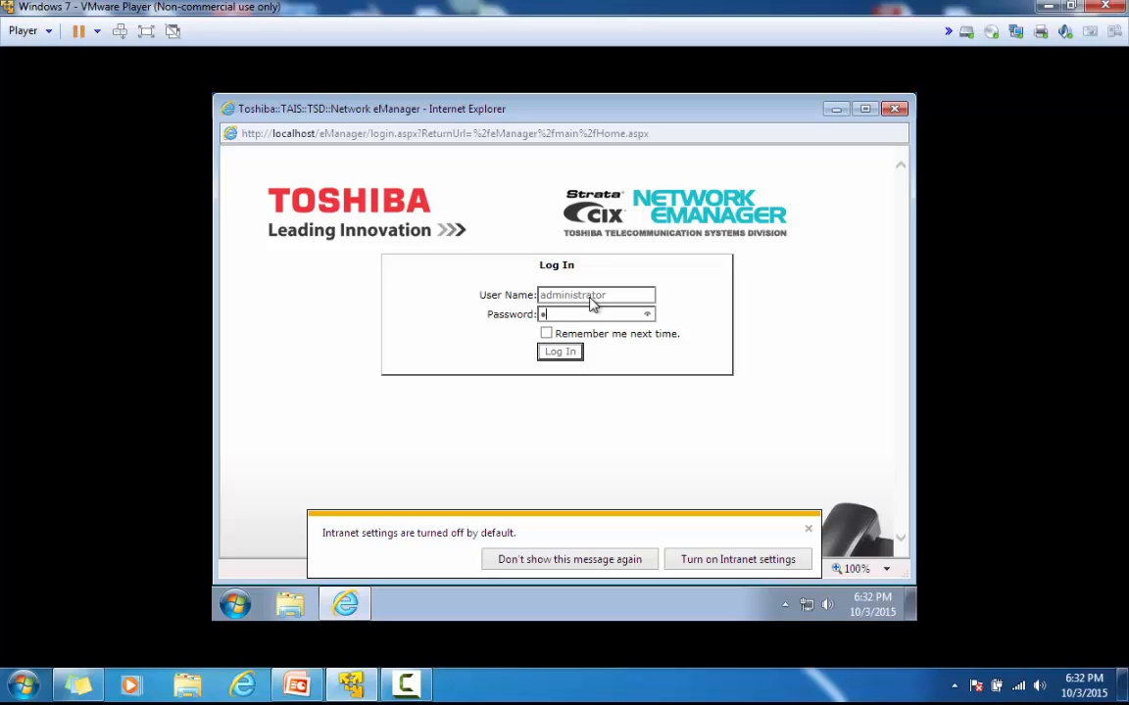
text(password)
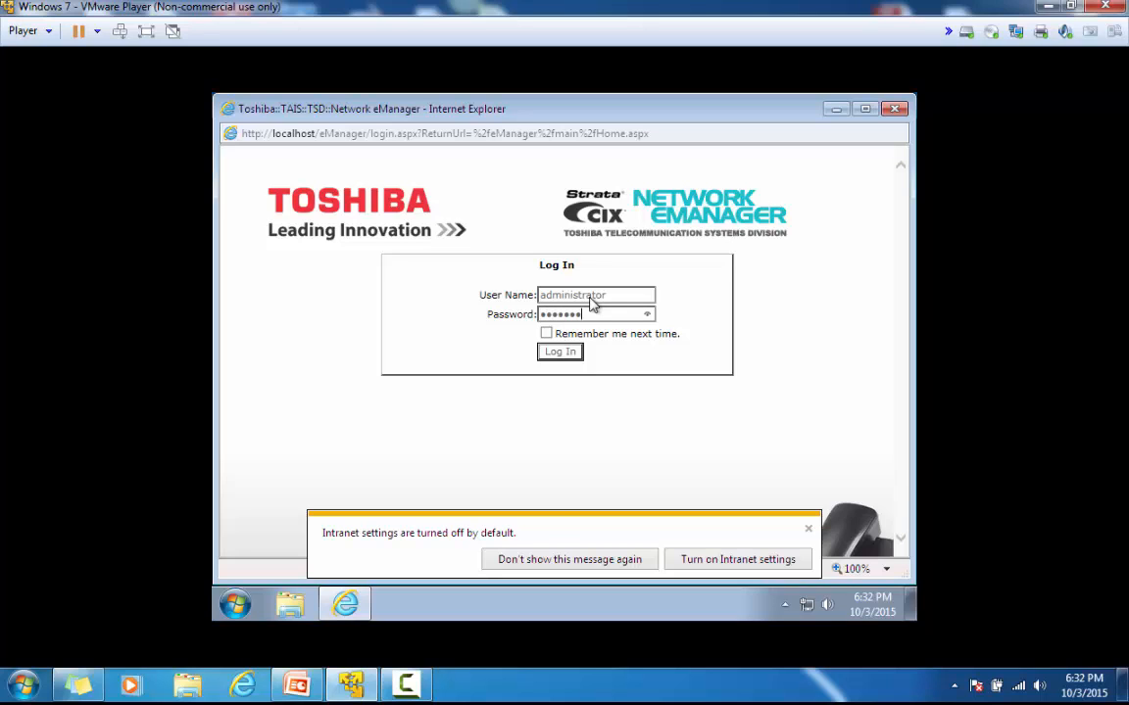
click(560, 351)
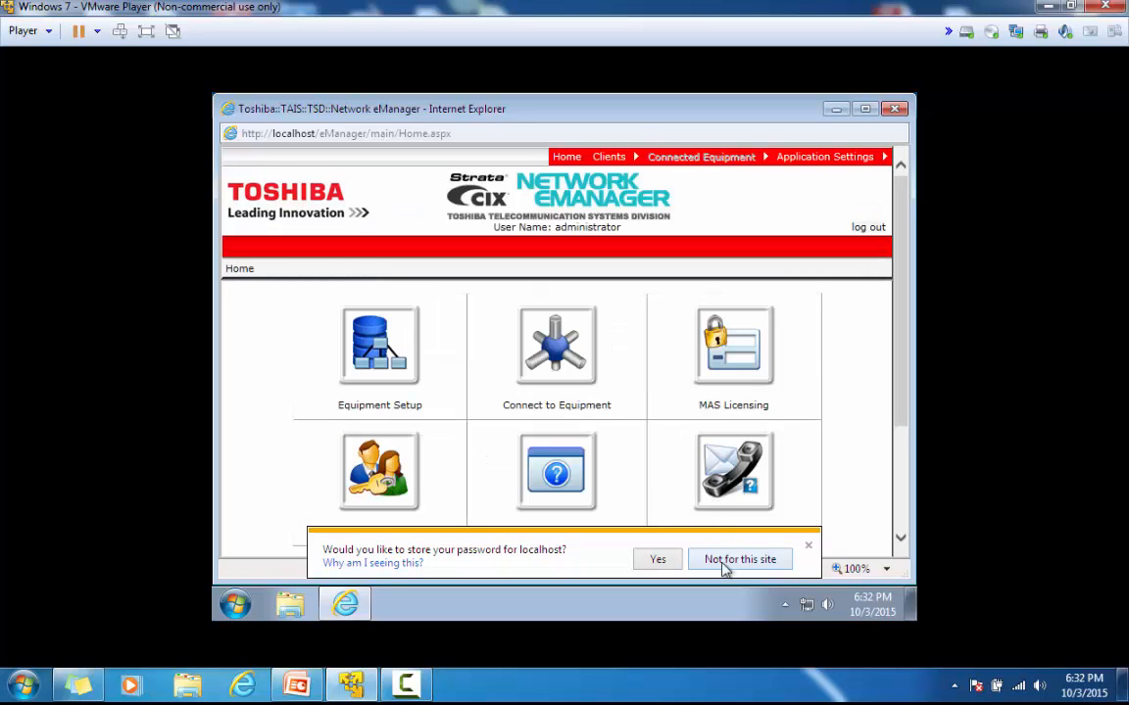
click(741, 558)
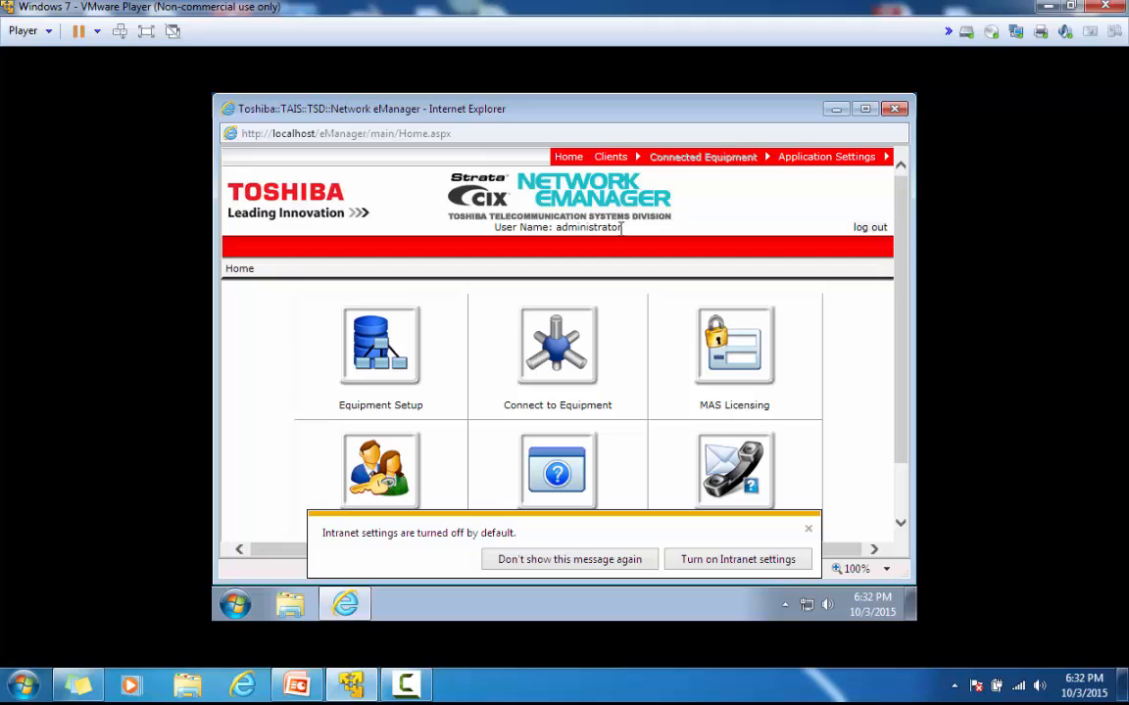
mouse_move(604, 302)
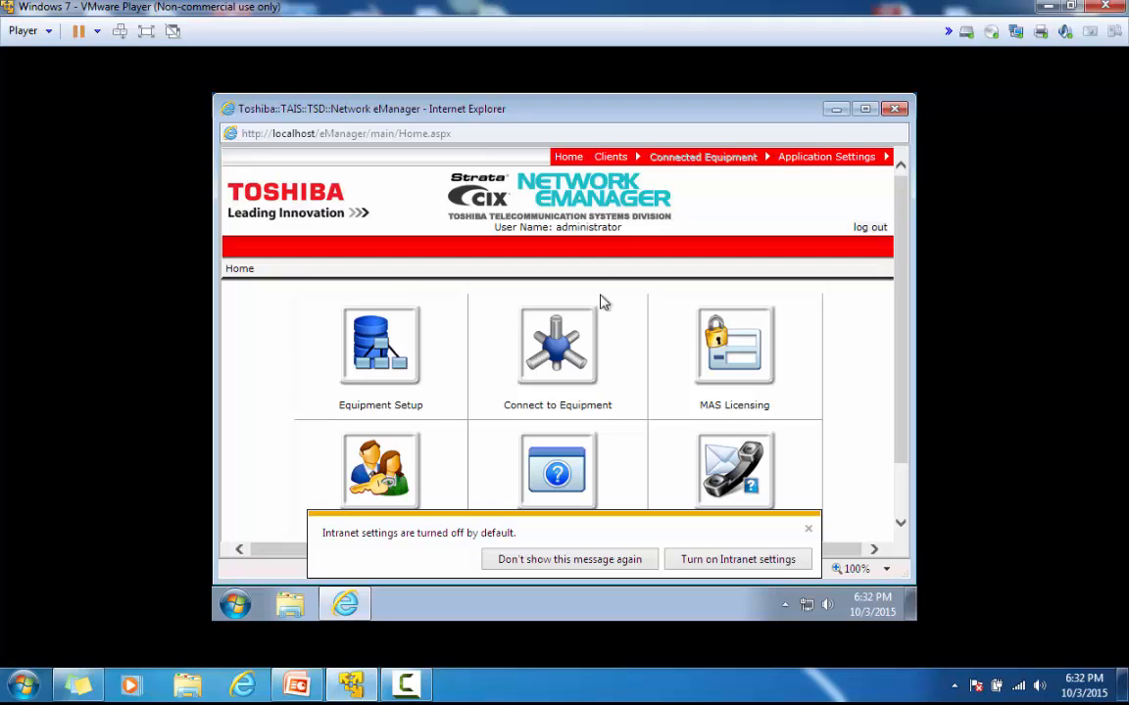